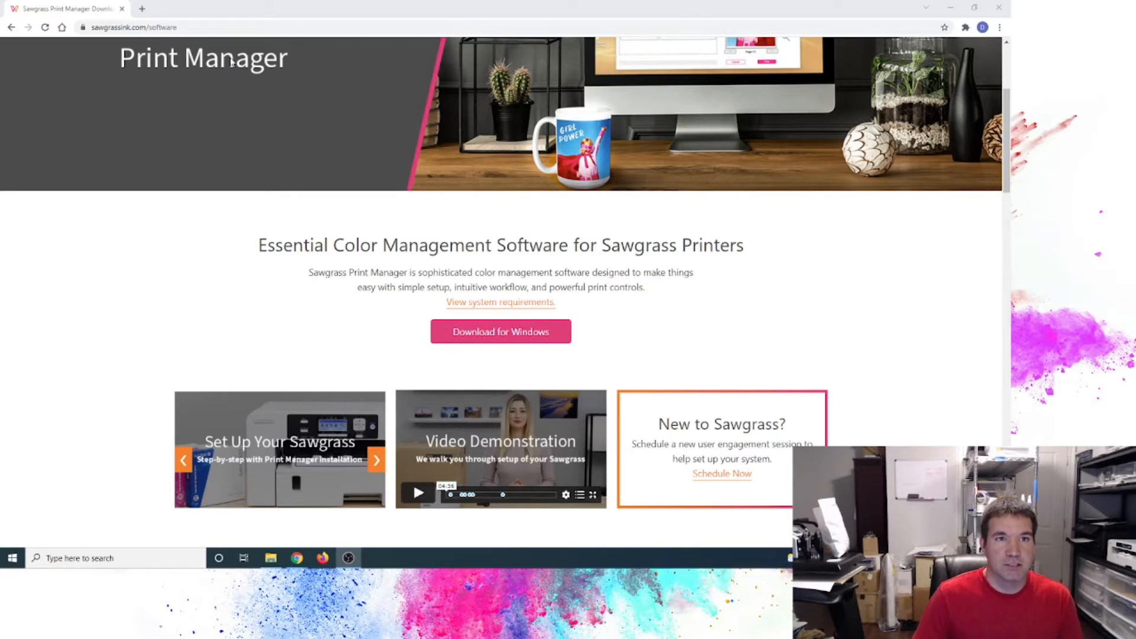
Browse the Sawgrass website to the Print Manager page and select its address
scroll(up, 3)
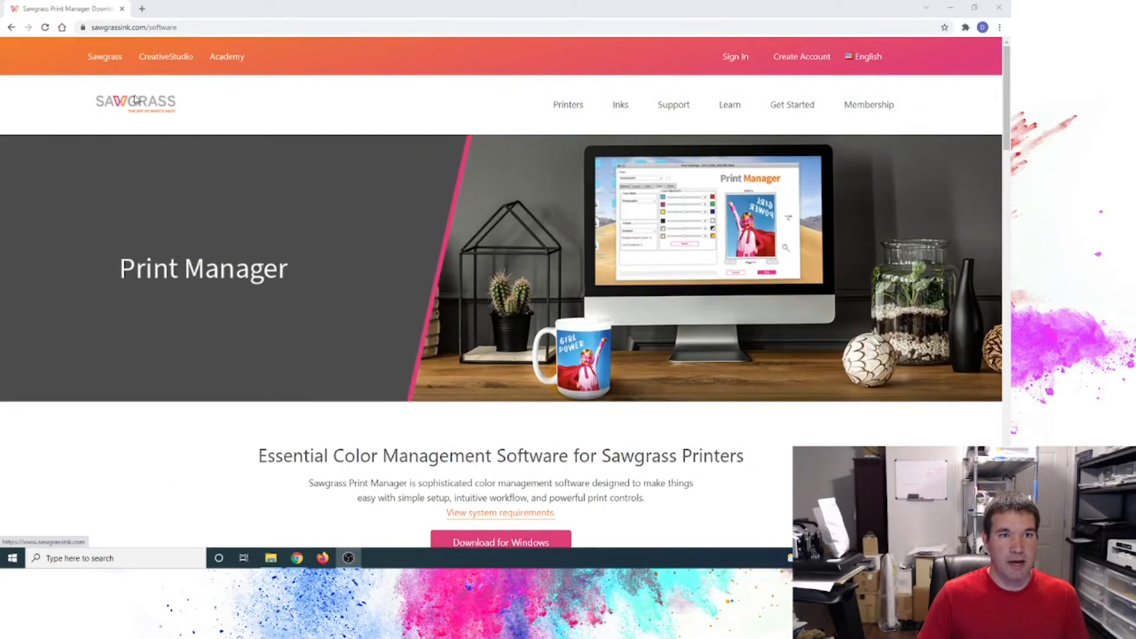
click(134, 102)
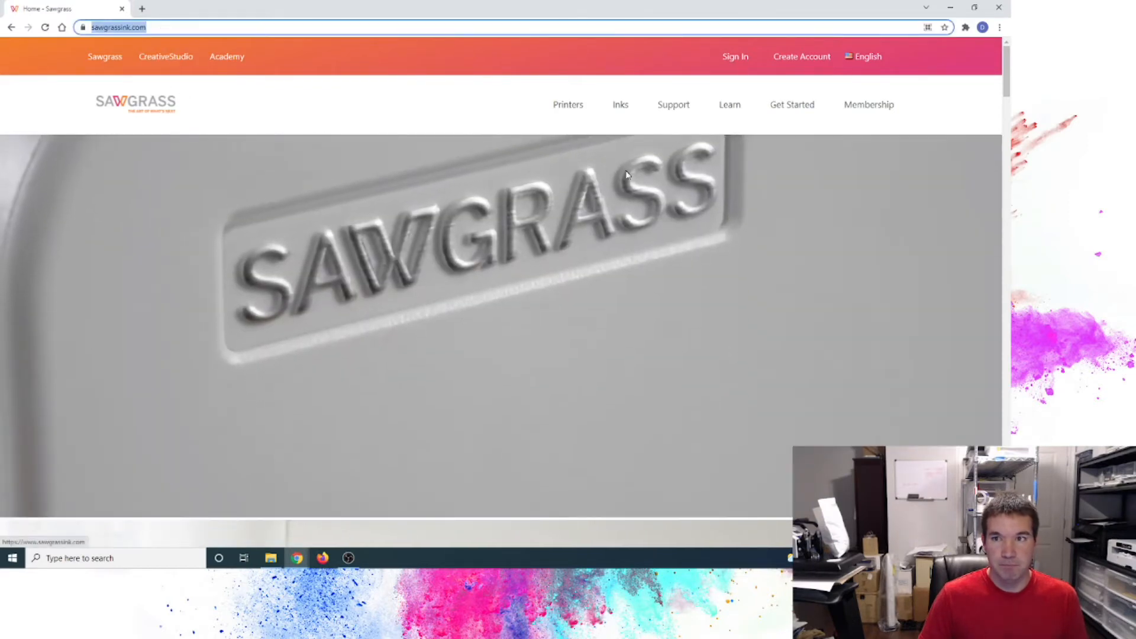
click(791, 104)
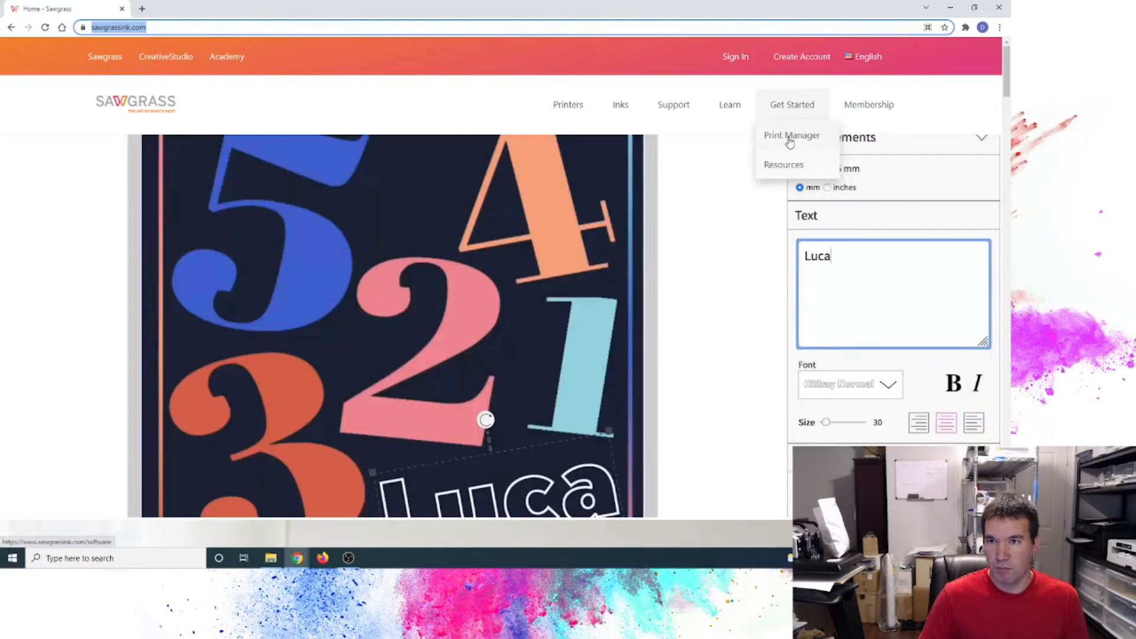
click(792, 136)
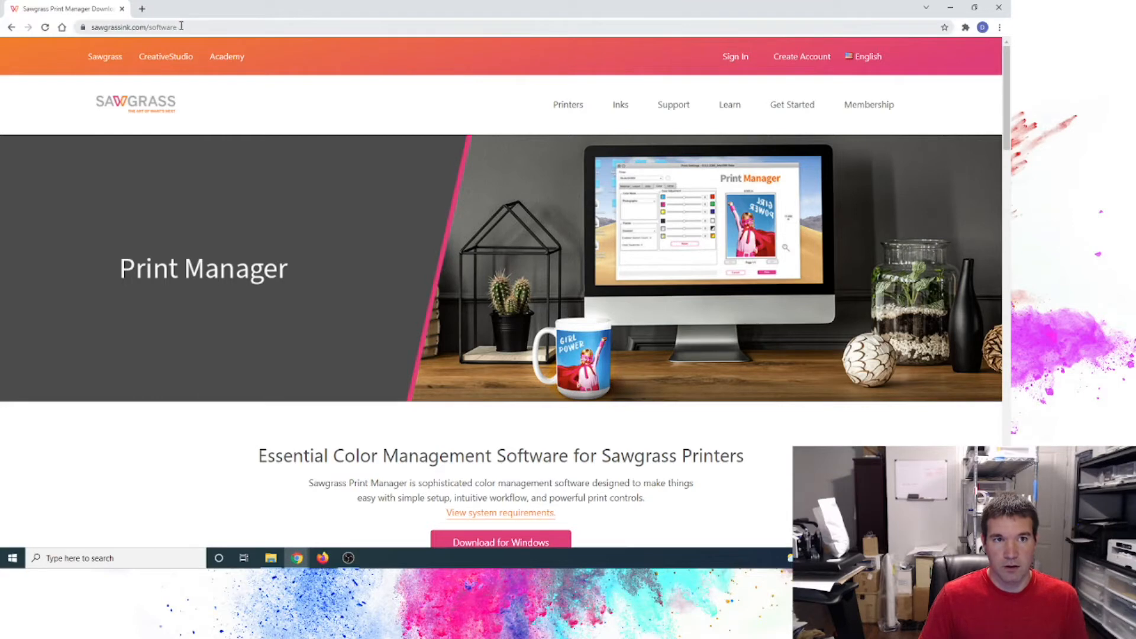
click(134, 27)
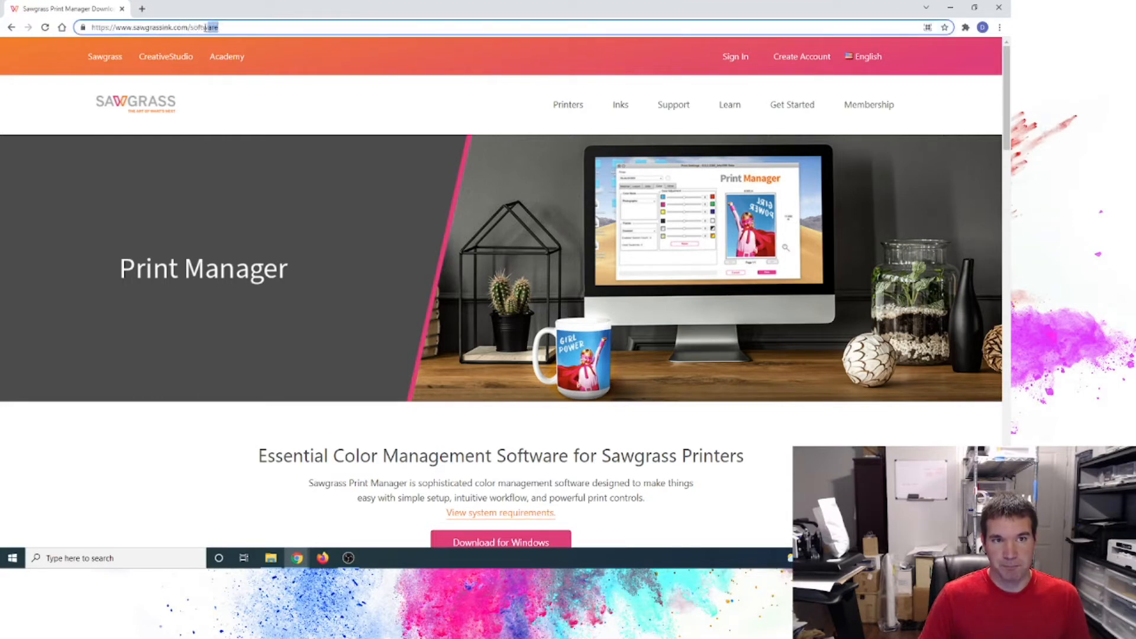
scroll(down, 3)
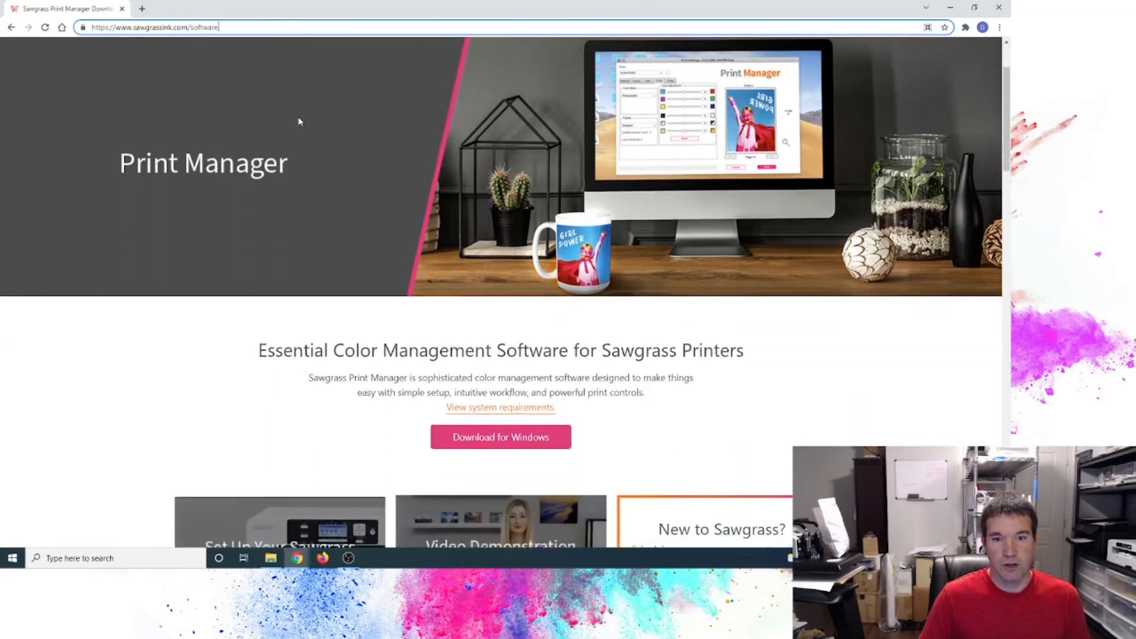
scroll(down, 3)
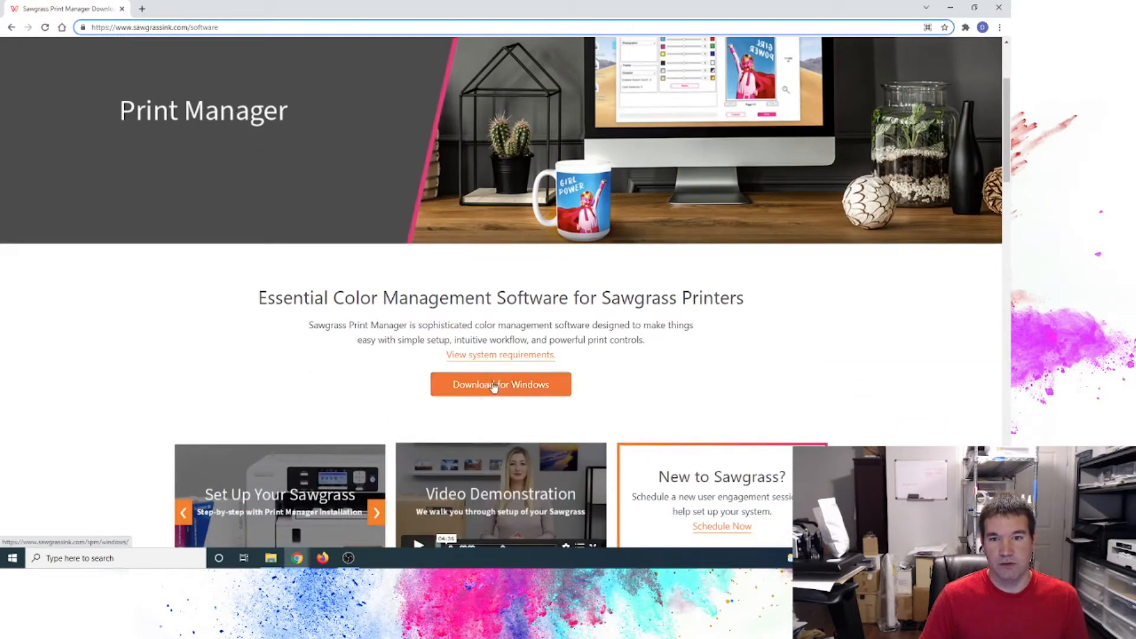
mouse_move(501, 384)
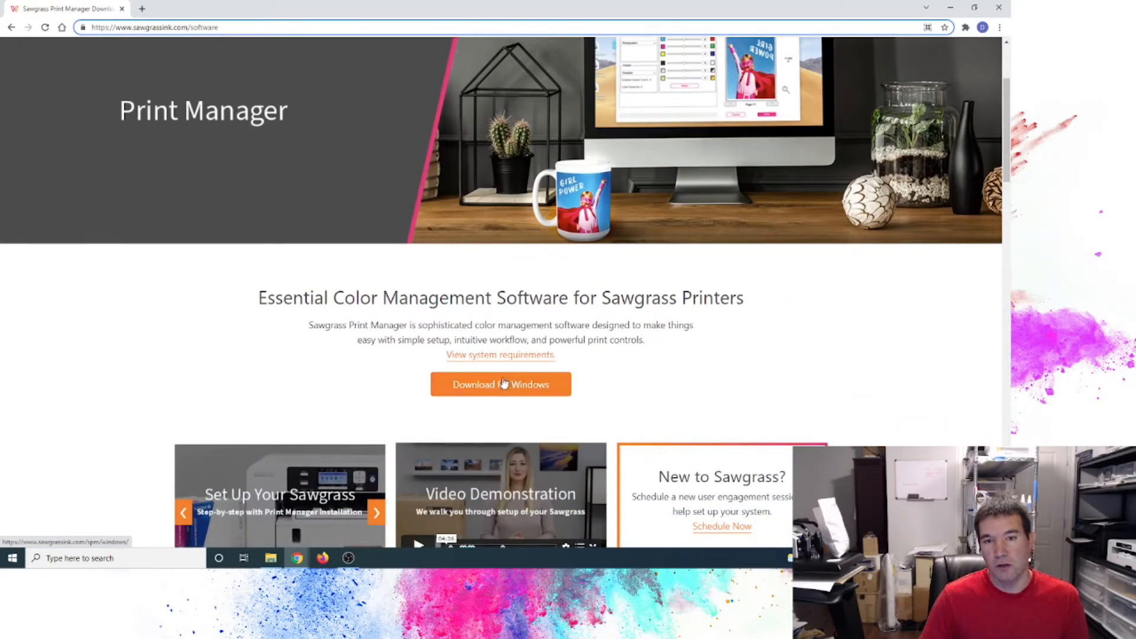
scroll(down, 3)
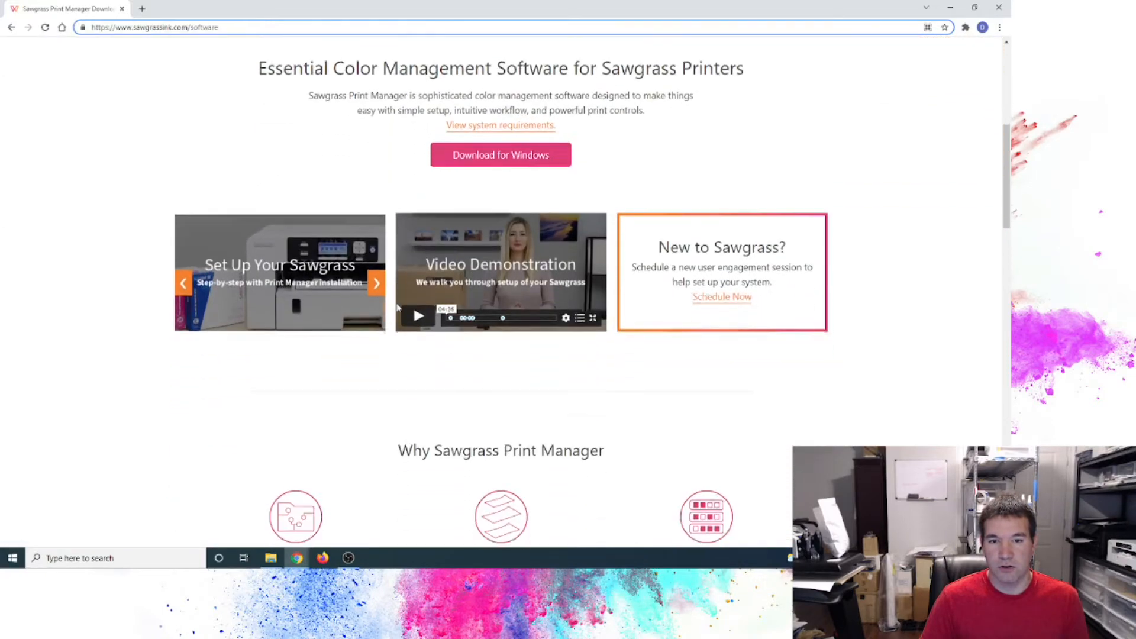
scroll(down, 3)
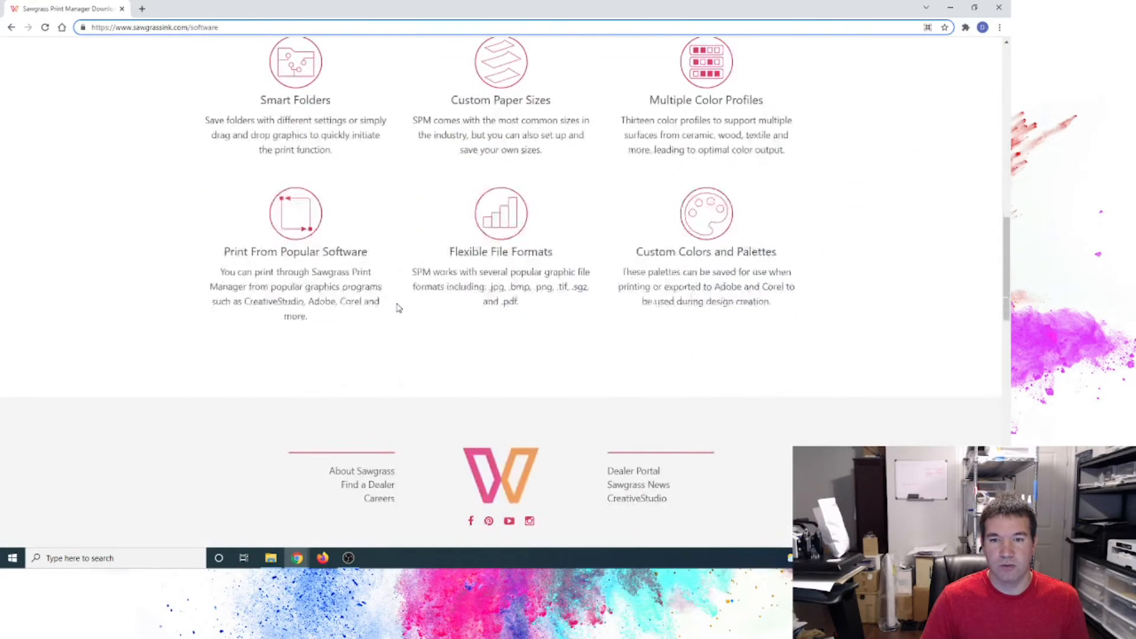
scroll(up, 3)
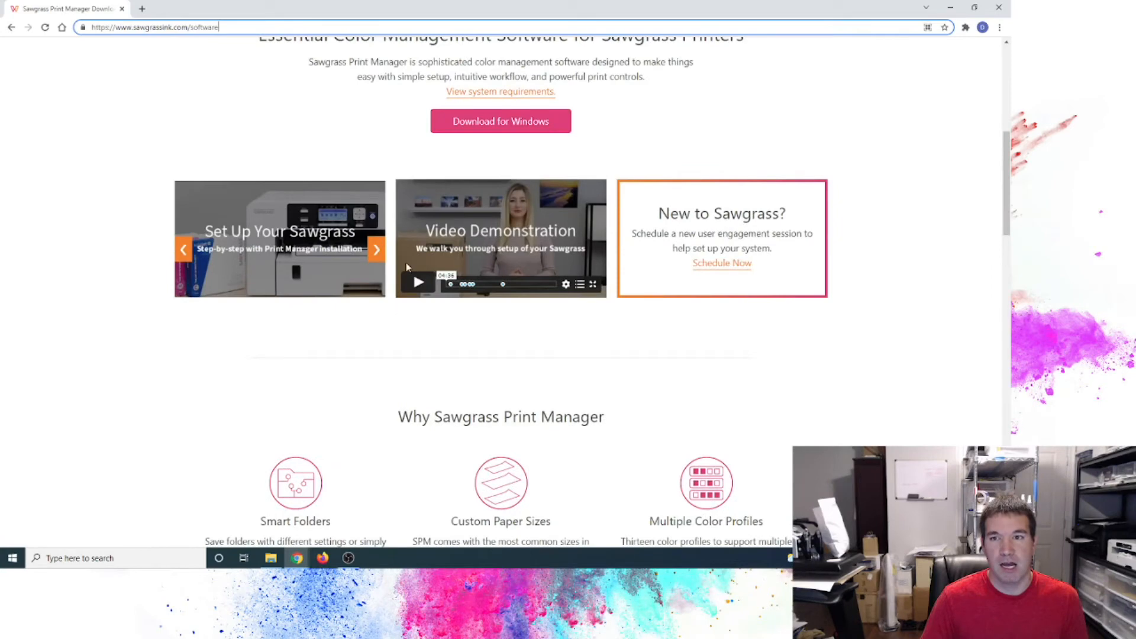
scroll(up, 3)
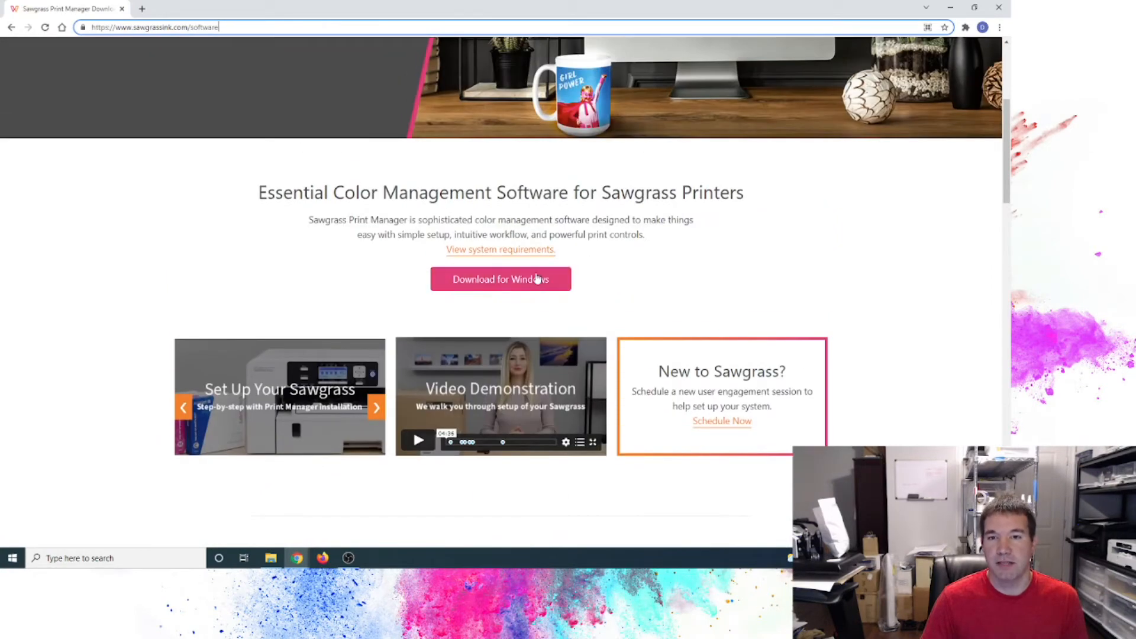
scroll(up, 3)
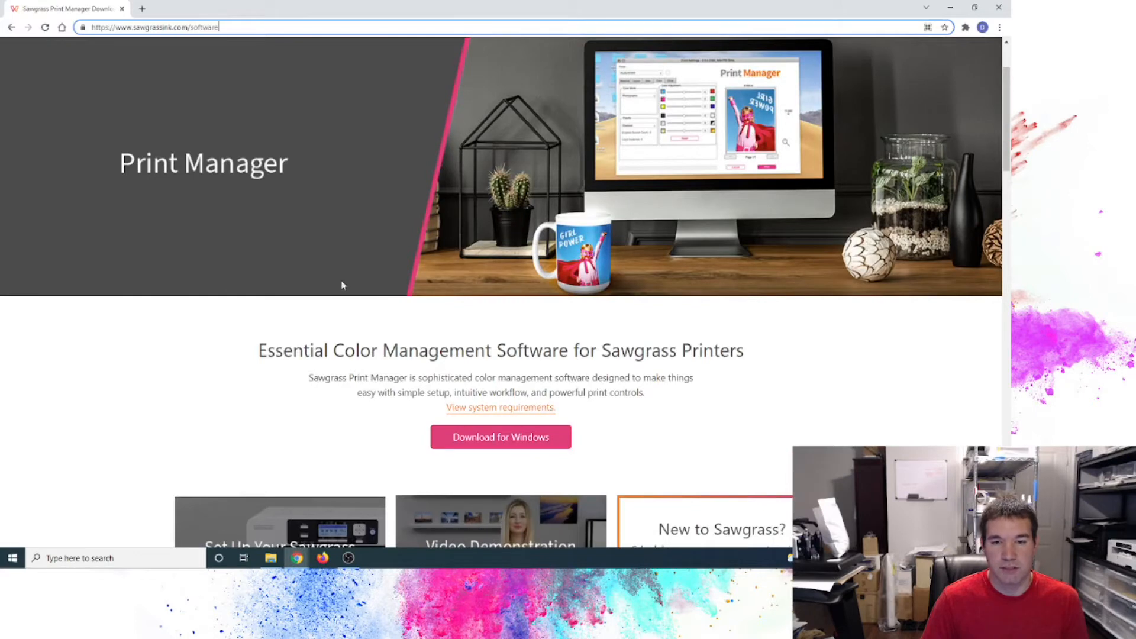
mouse_move(288, 548)
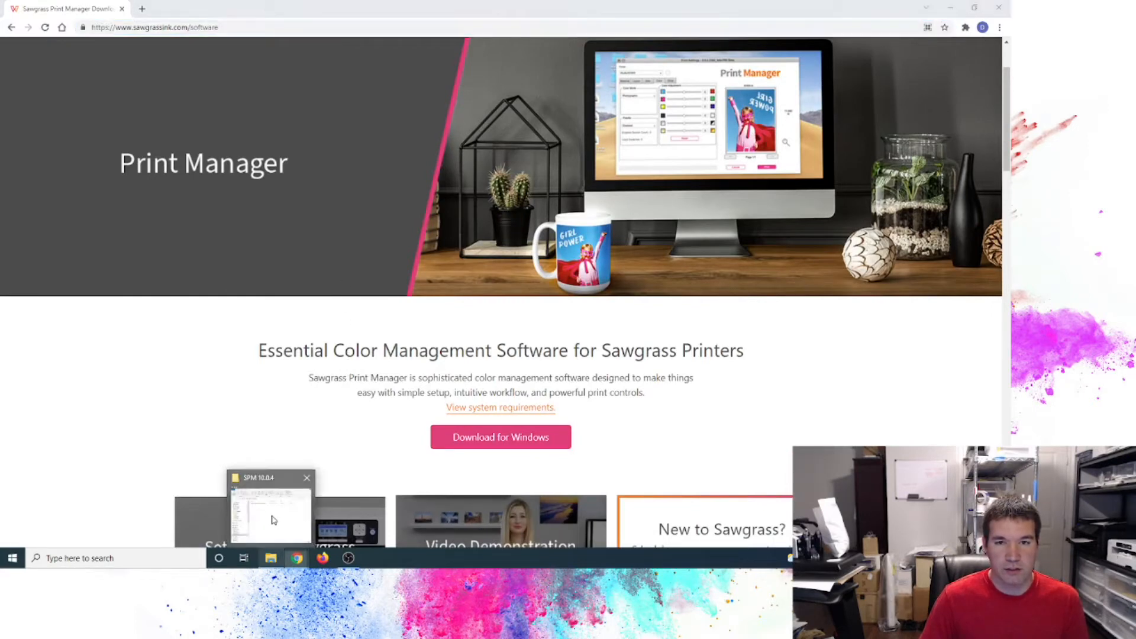
Run the downloaded SPM 10.0.4 installer from the Downloads folder
click(271, 507)
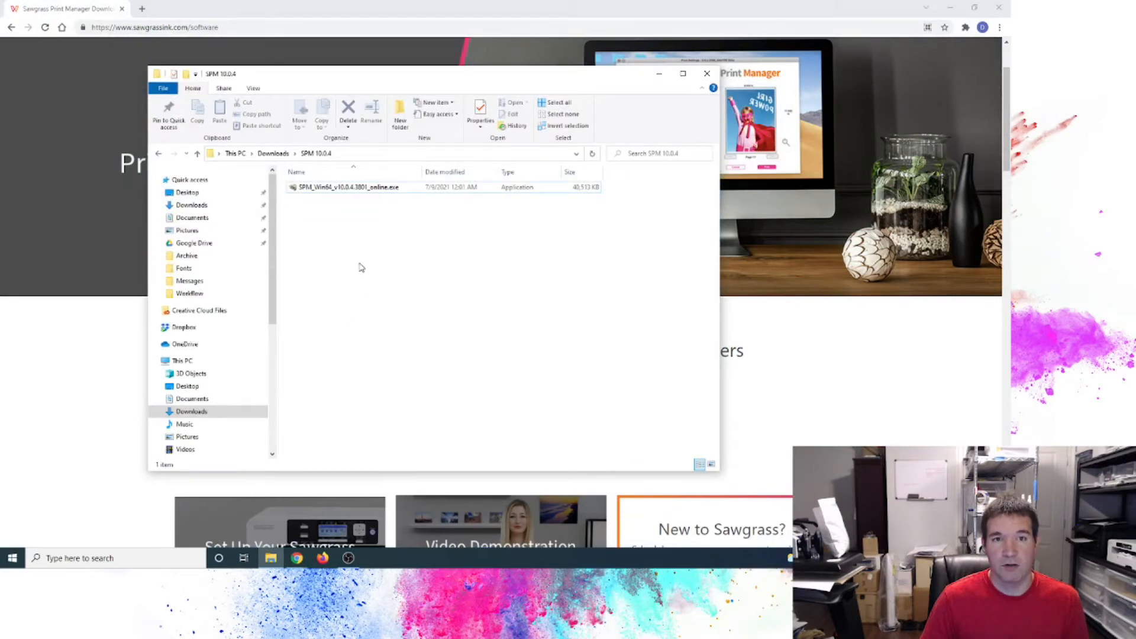
mouse_move(412, 255)
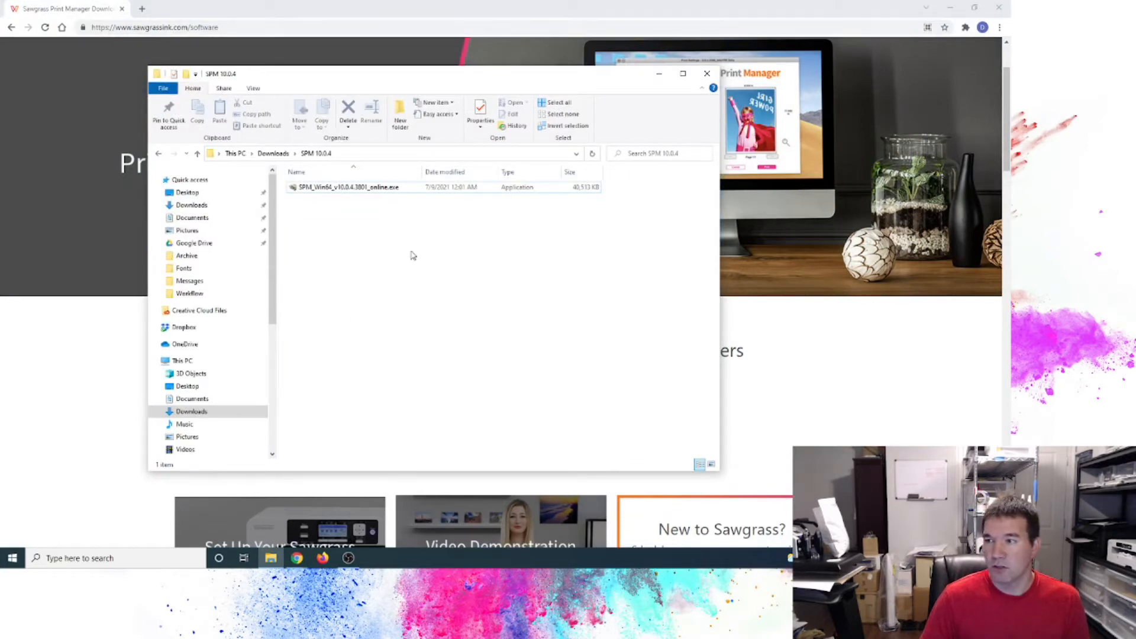
click(345, 187)
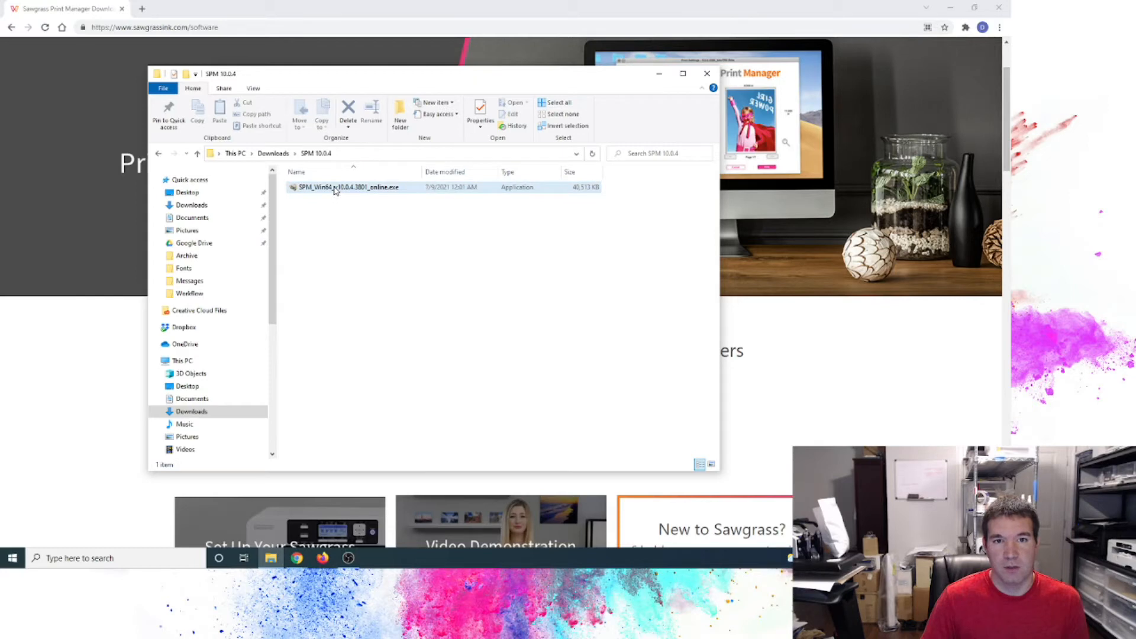
mouse_move(341, 196)
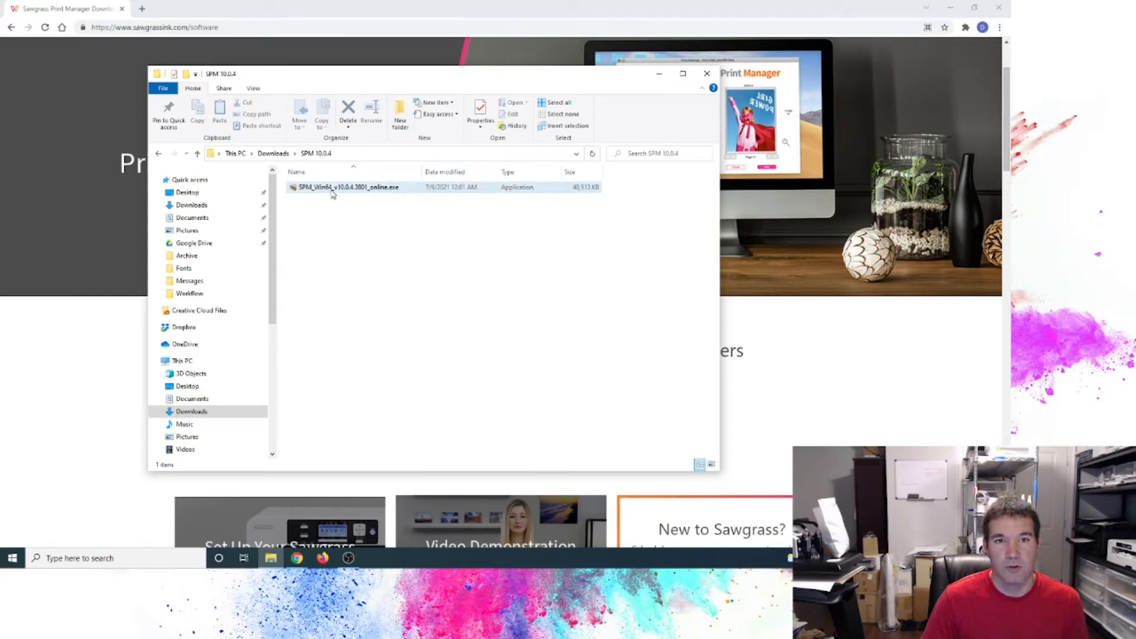
mouse_move(332, 191)
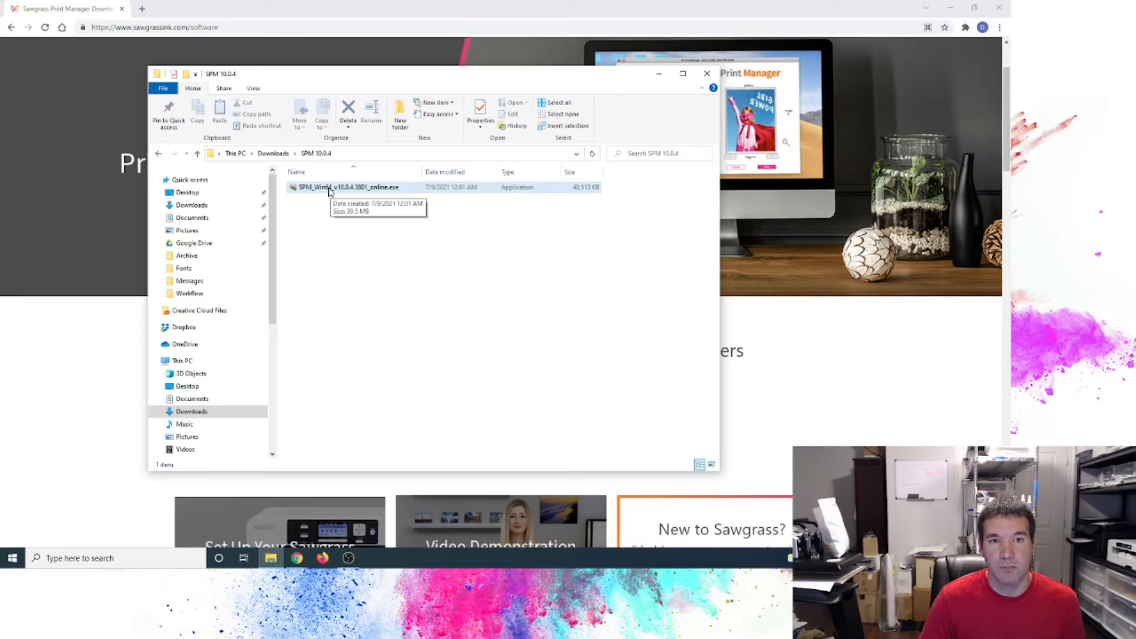
click(351, 187)
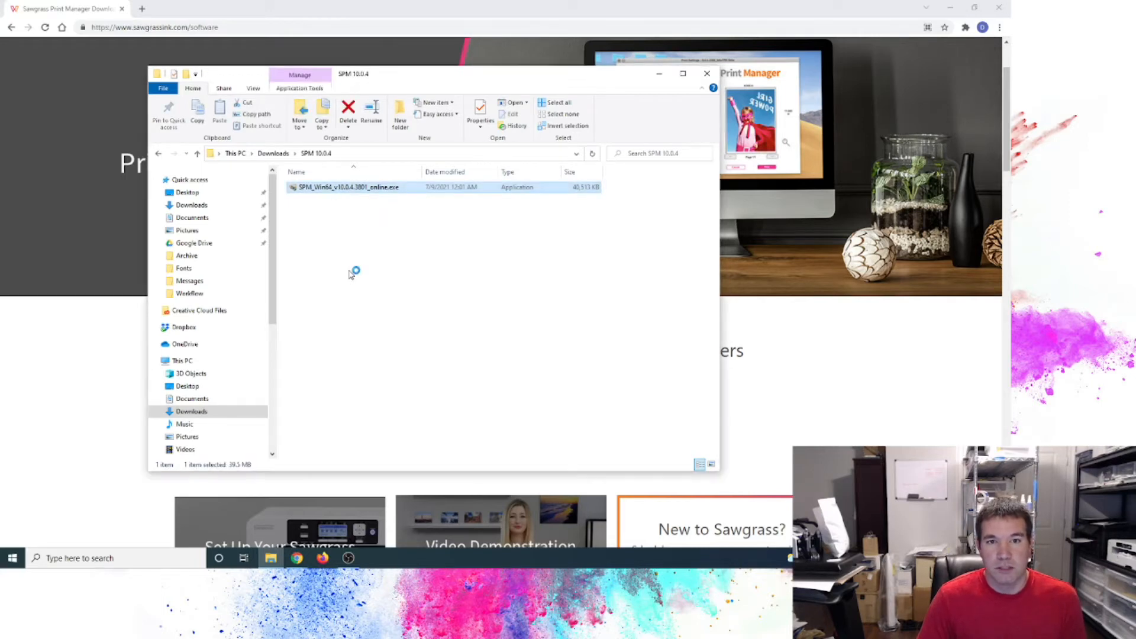
mouse_move(382, 289)
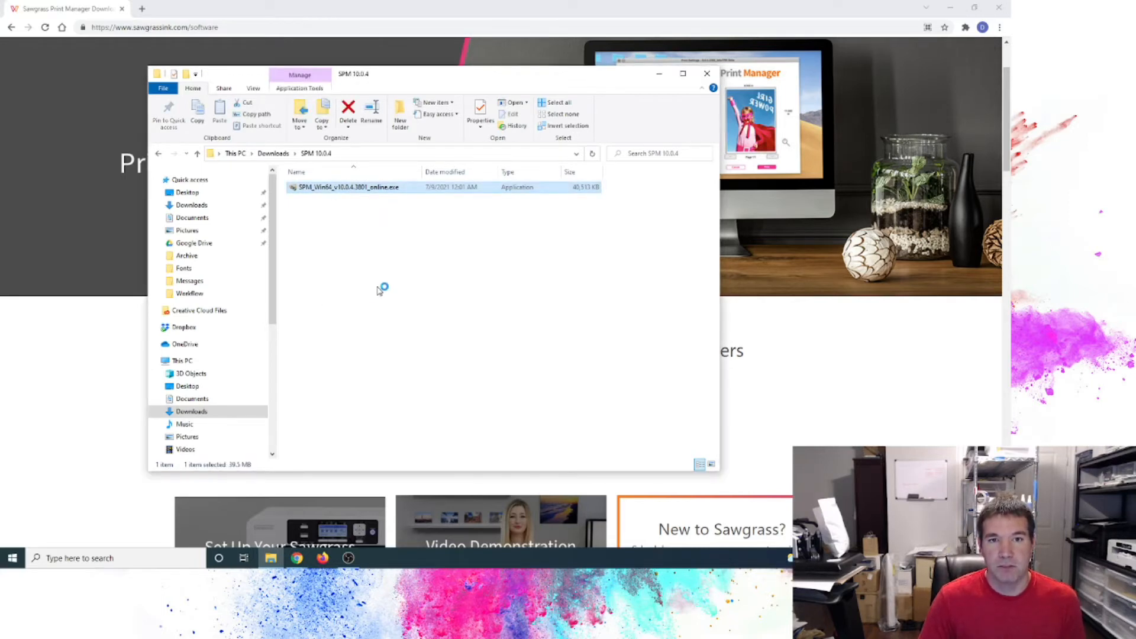
mouse_move(388, 290)
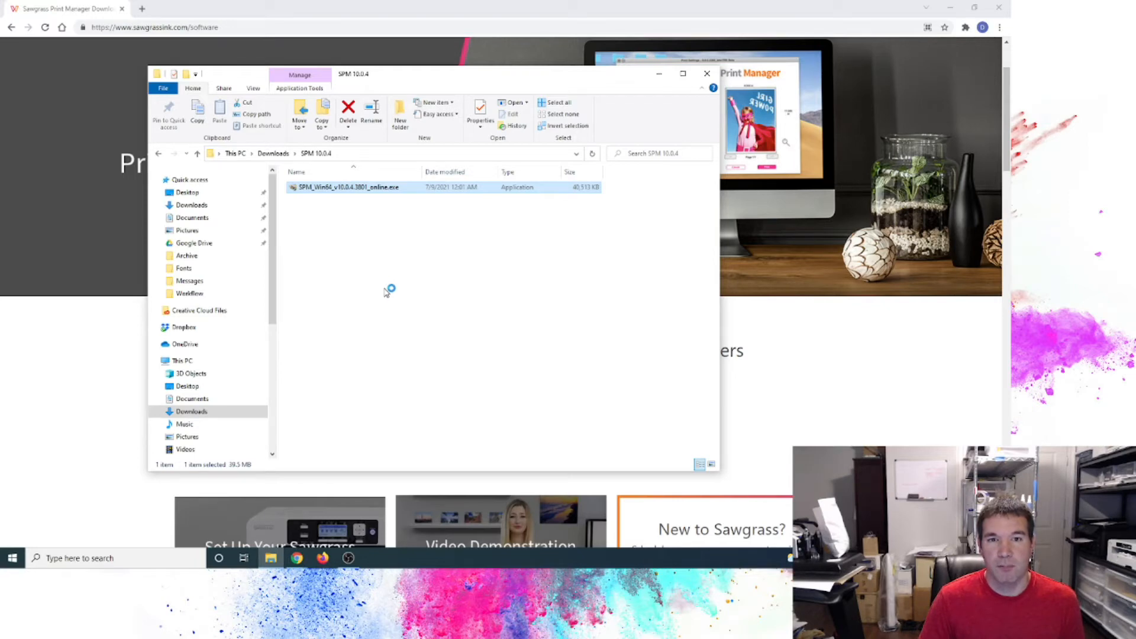
double_click(347, 187)
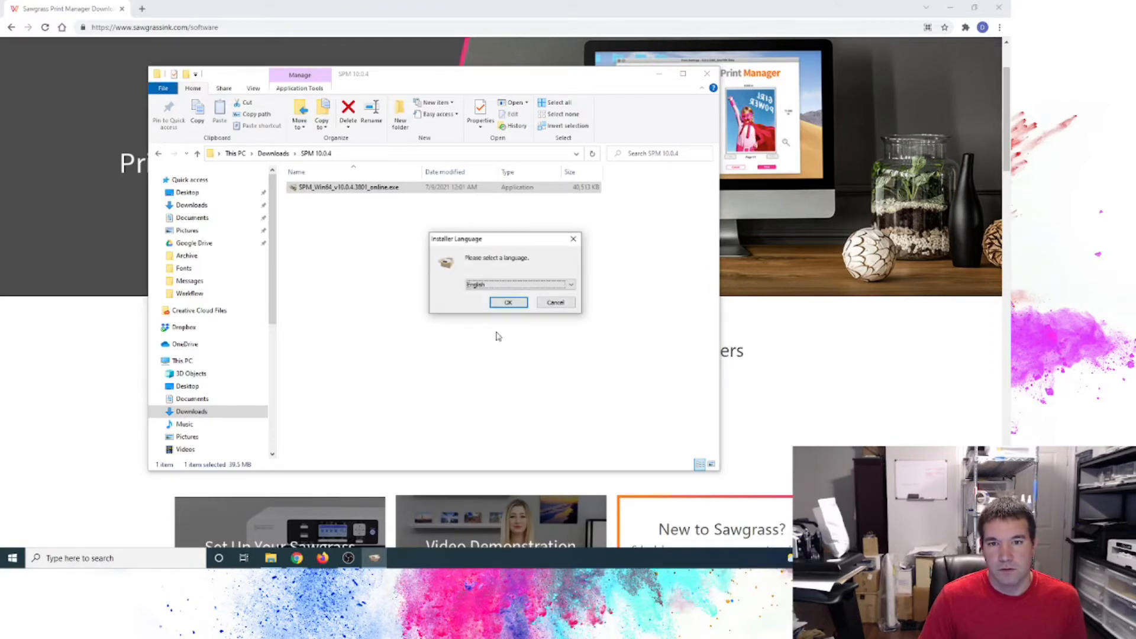
Choose English, review the Microsoft Frameworks and Virtual Printer components, and start installing
click(507, 302)
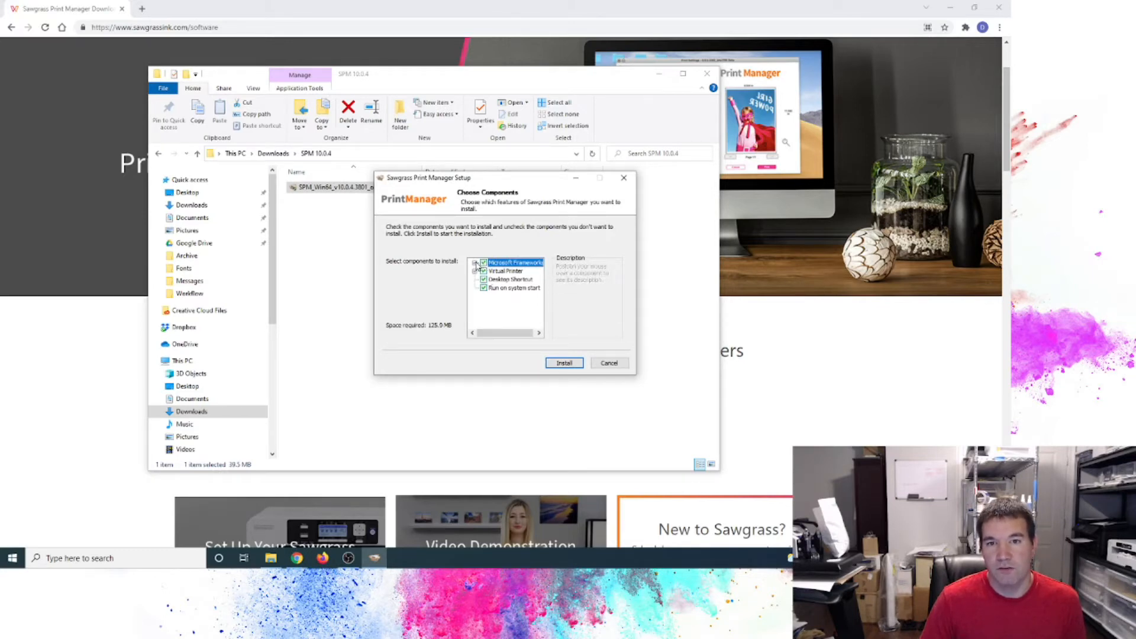
click(478, 261)
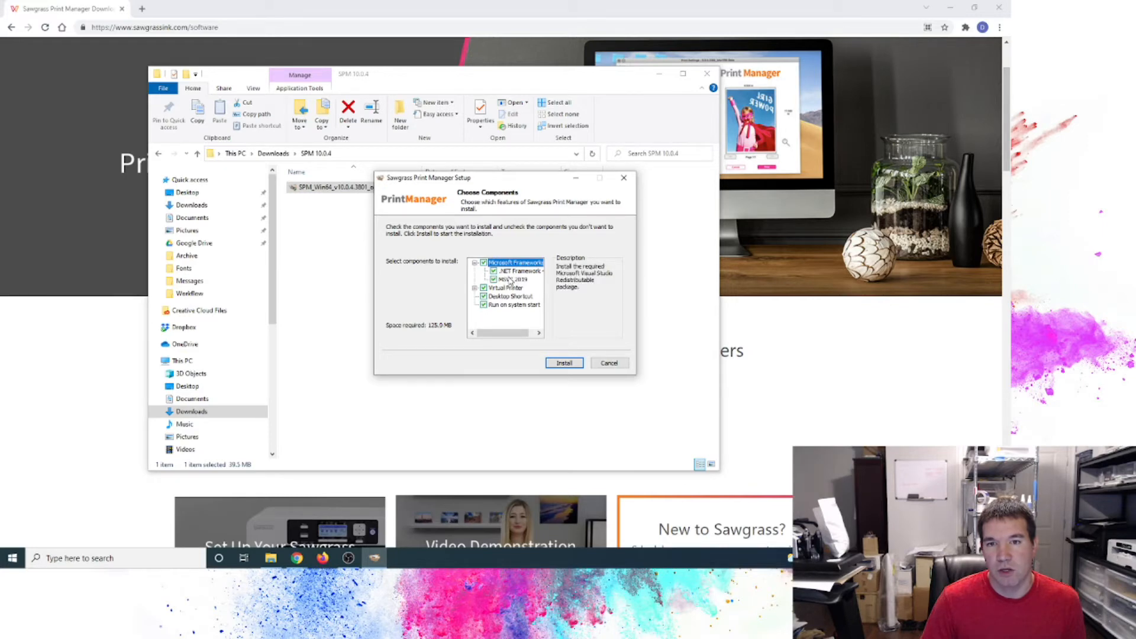
mouse_move(475, 293)
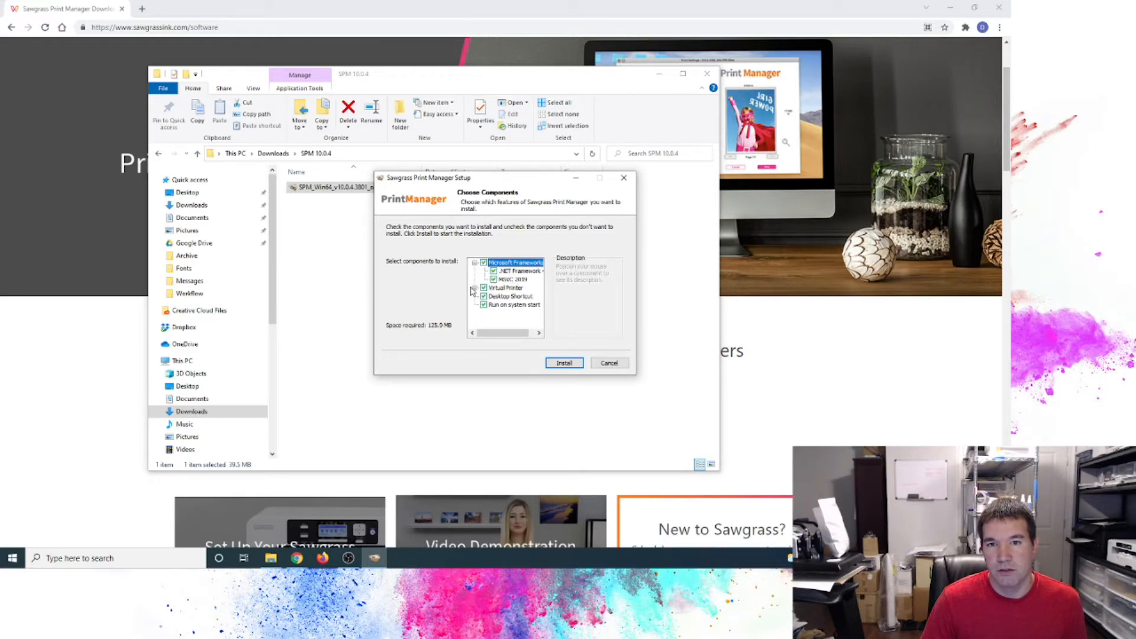
click(476, 288)
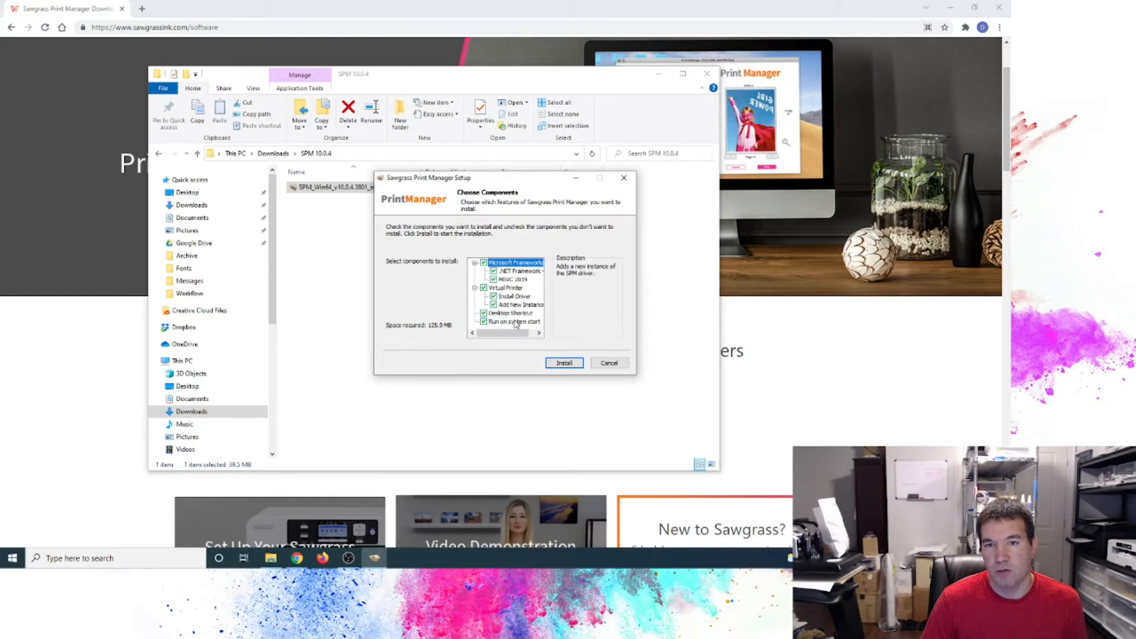
mouse_move(519, 328)
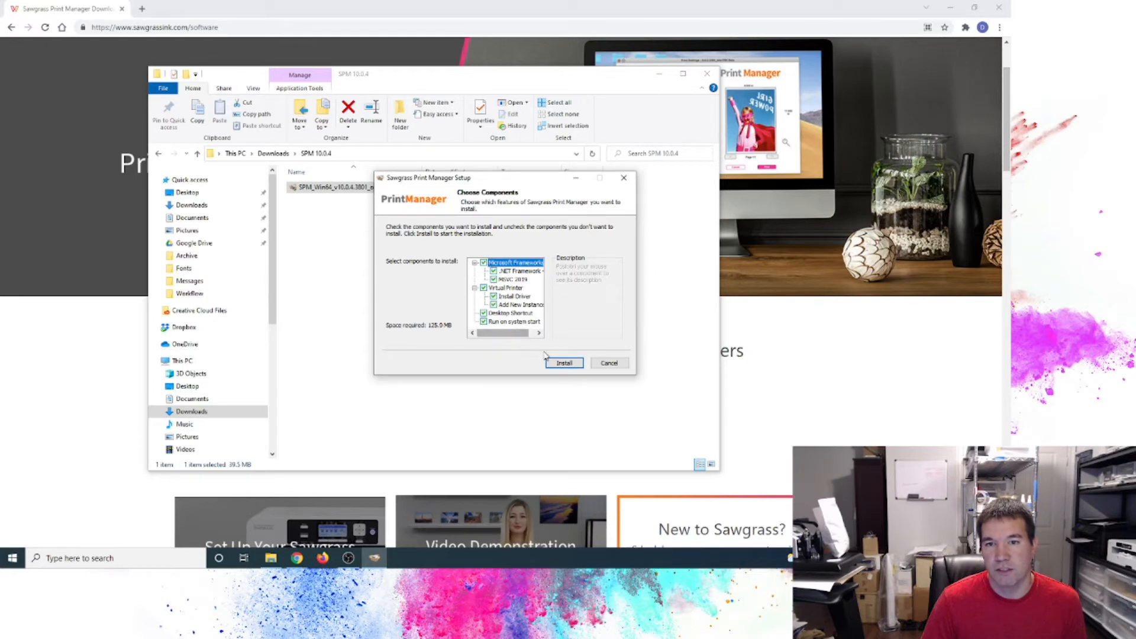
click(564, 363)
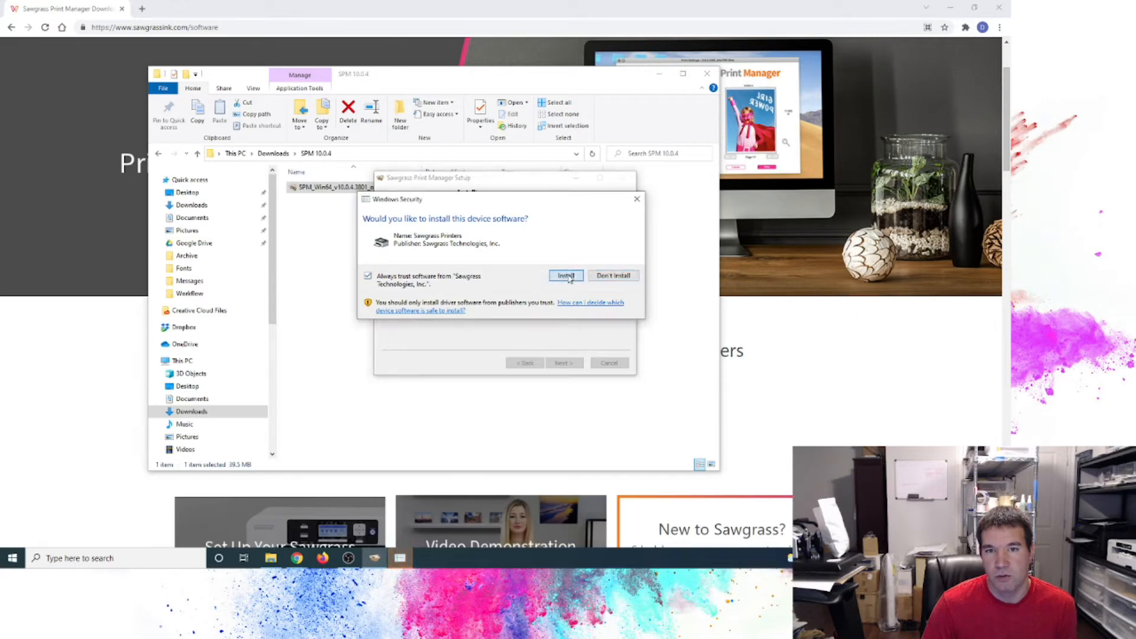
Approve the Sawgrass device software, dismiss the Virtuoso removal notice, and finish setup
click(566, 275)
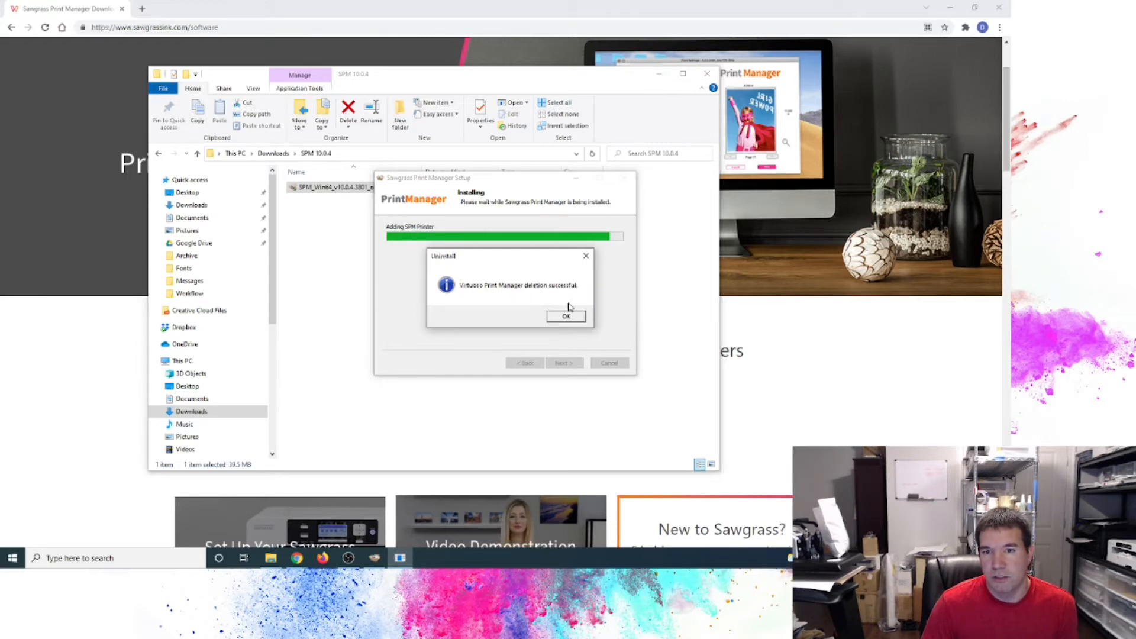
click(565, 316)
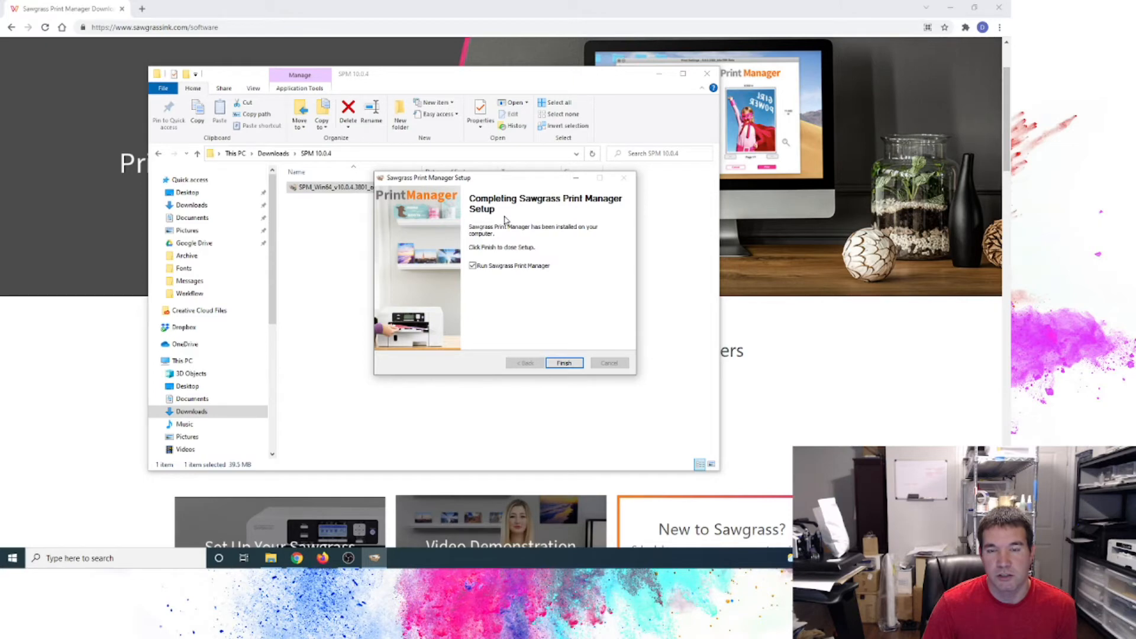
mouse_move(517, 236)
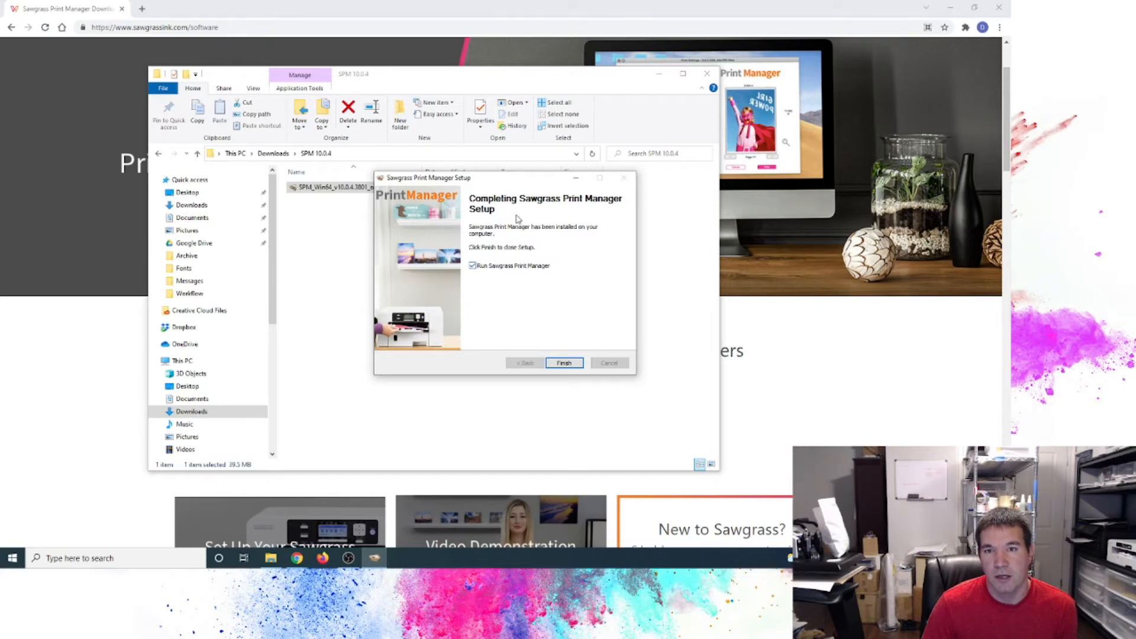
mouse_move(521, 208)
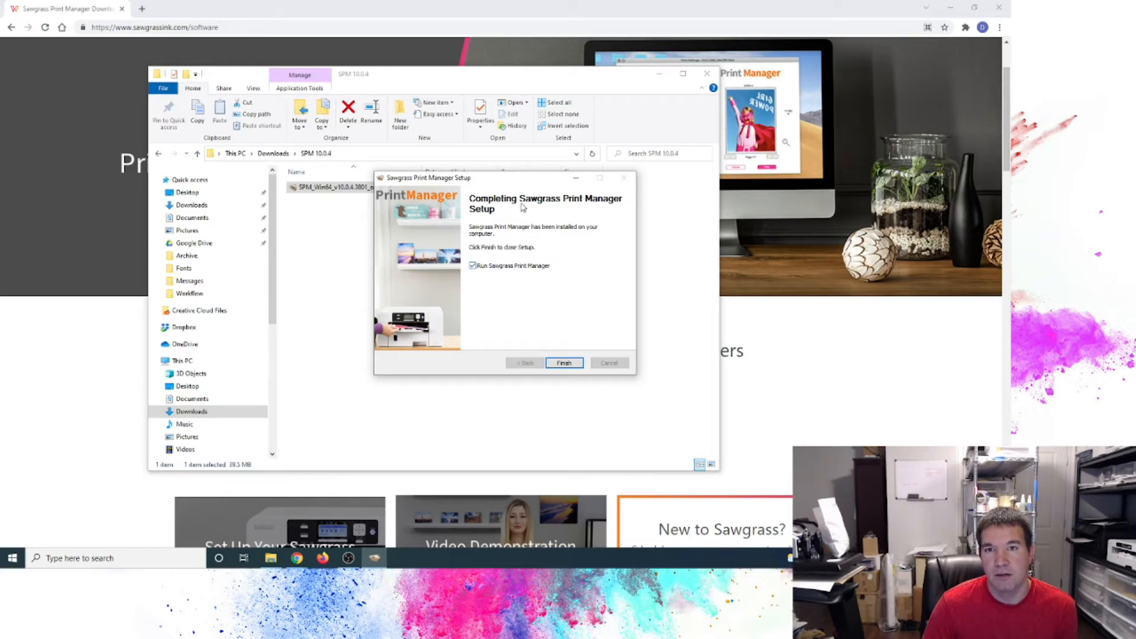
mouse_move(481, 270)
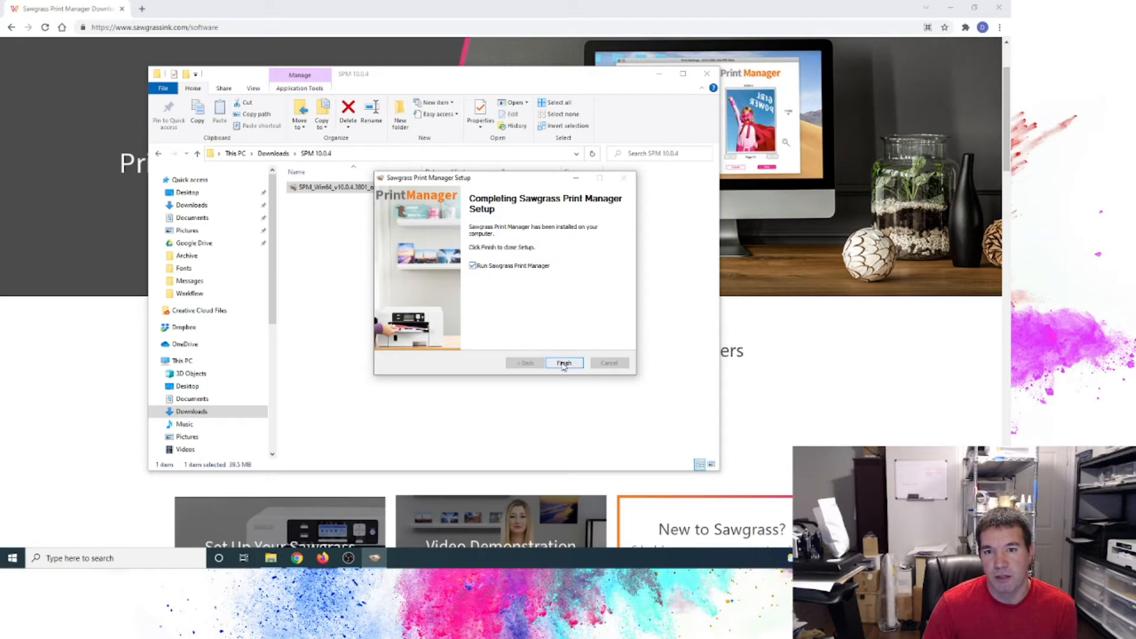
click(565, 362)
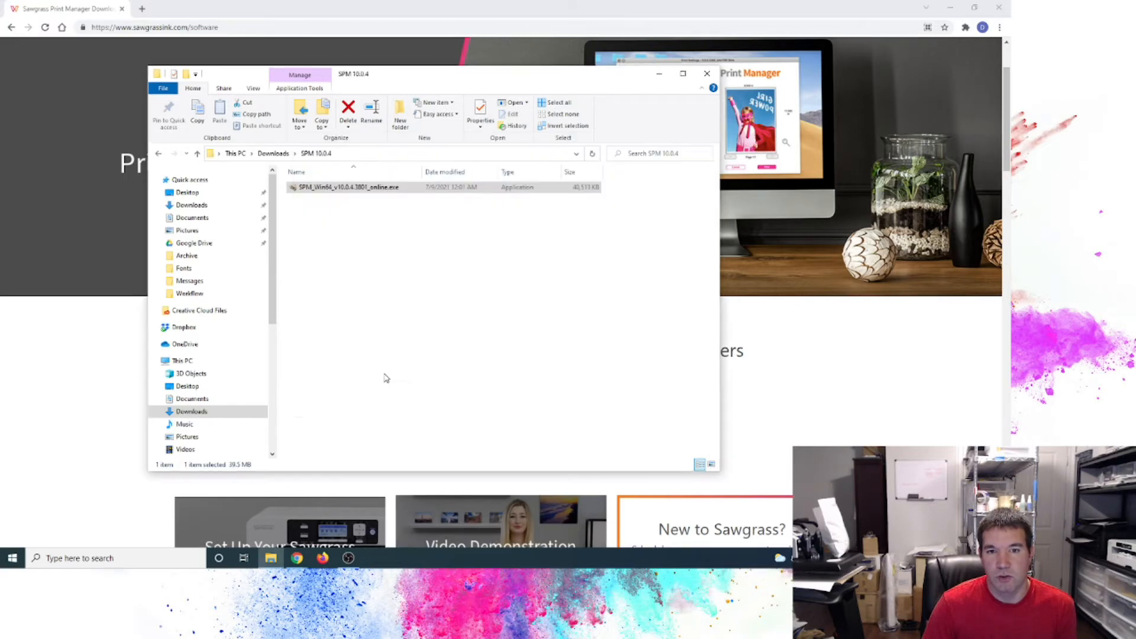
Launch Sawgrass Print Manager to reach its sign-in screen
double_click(345, 187)
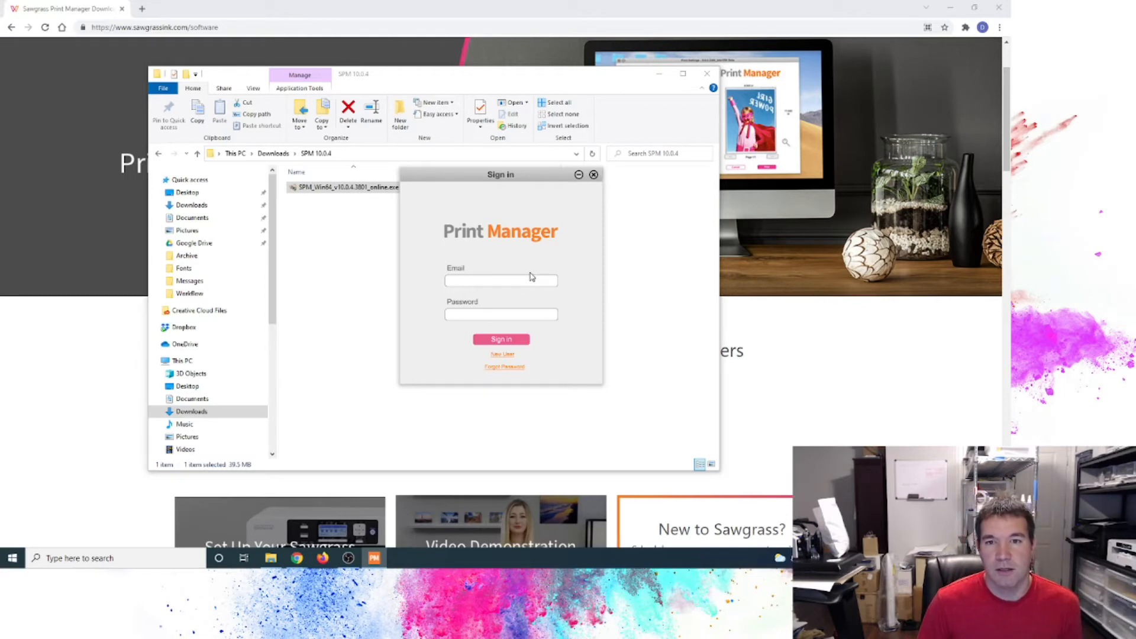
mouse_move(518, 256)
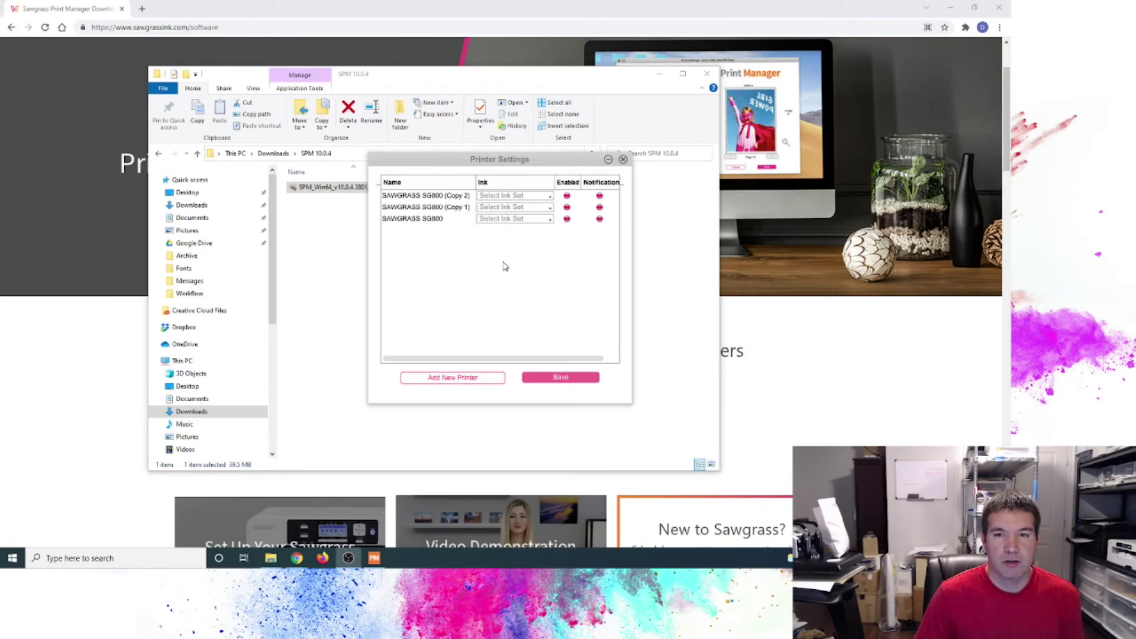
mouse_move(506, 275)
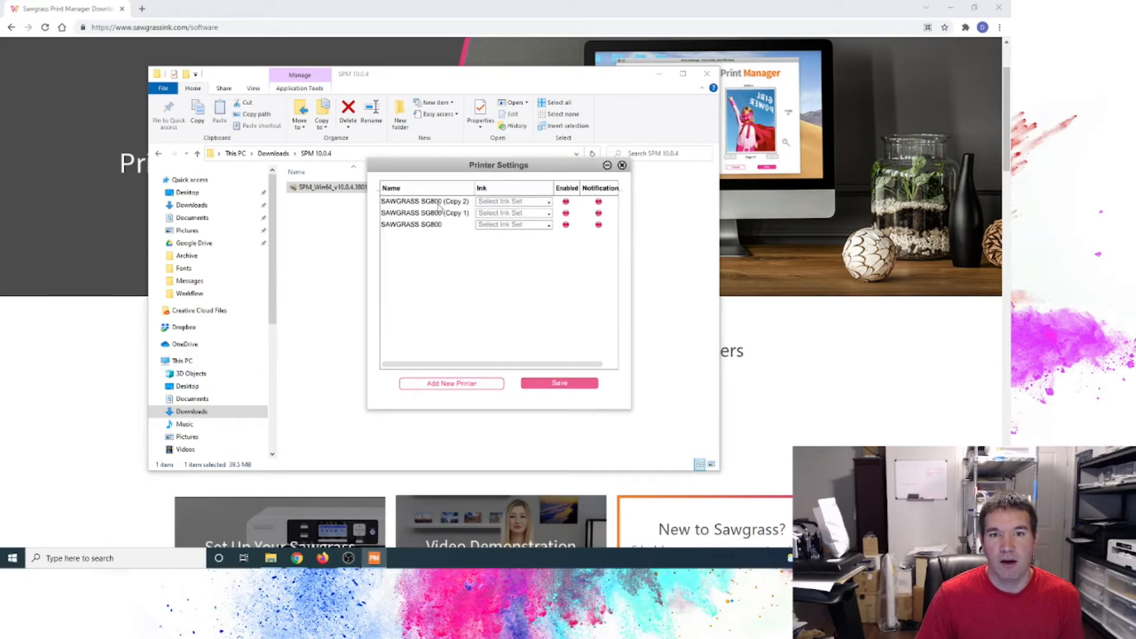
mouse_move(445, 261)
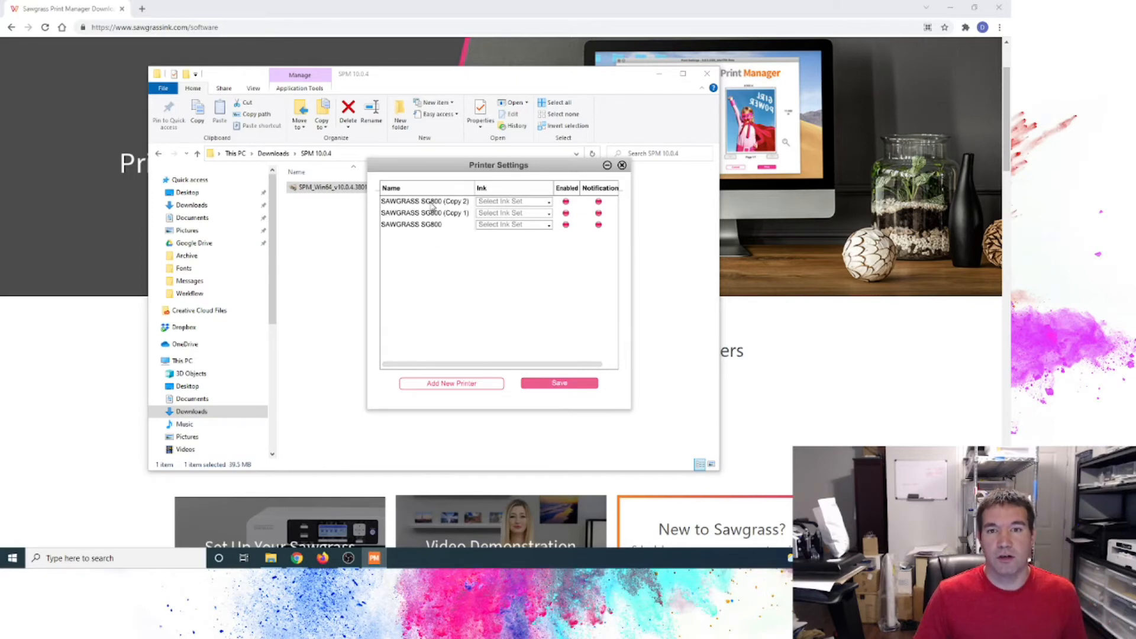
mouse_move(423, 241)
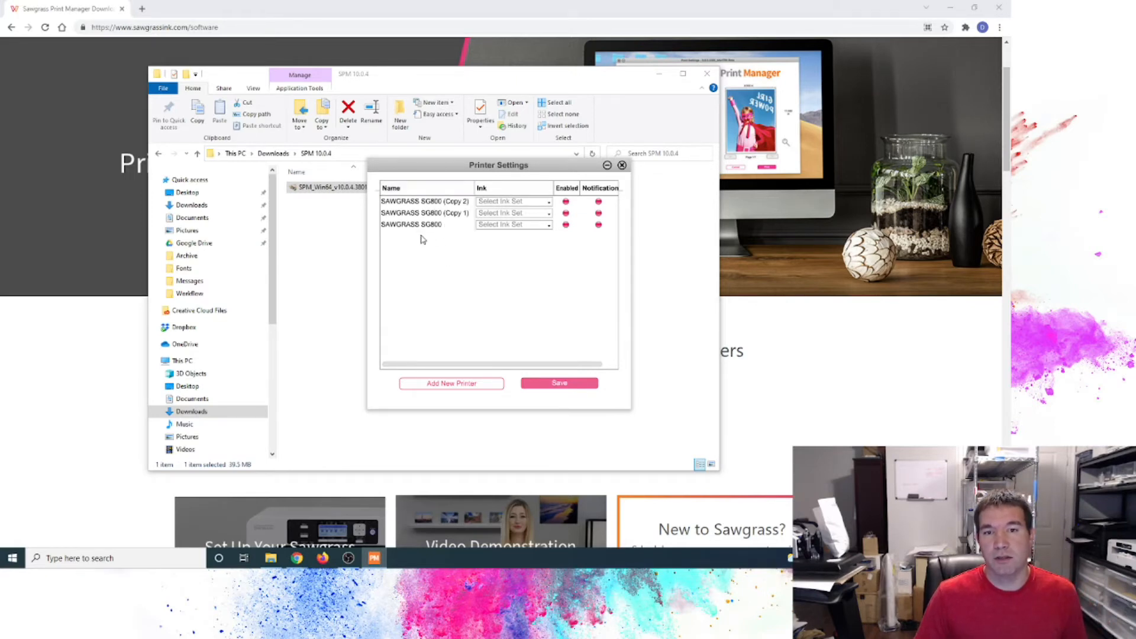
mouse_move(471, 345)
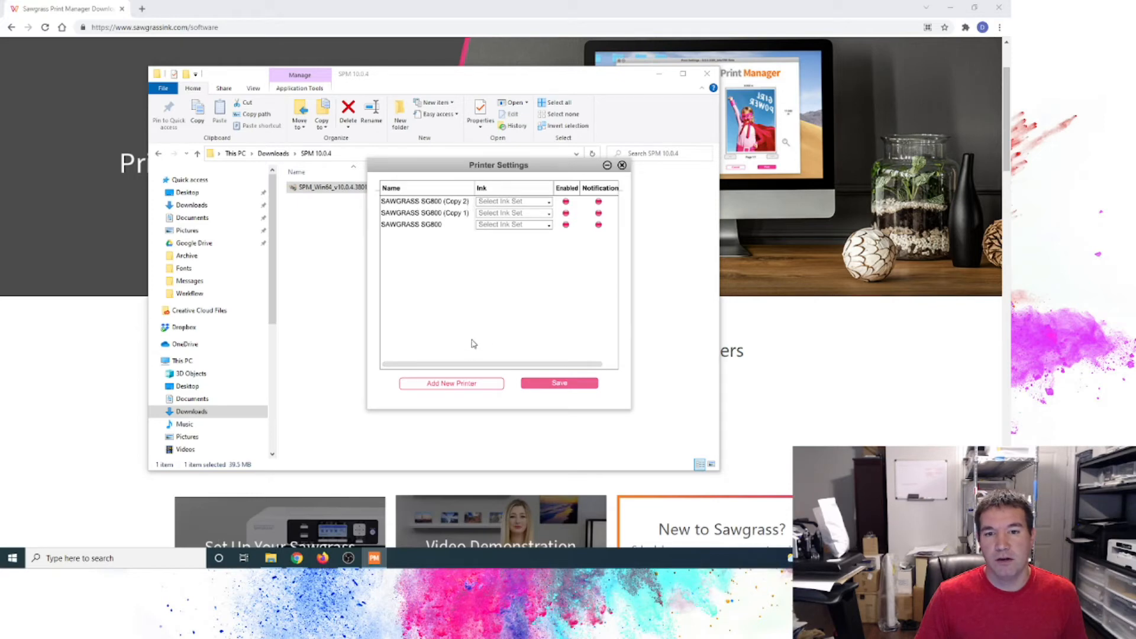
mouse_move(456, 380)
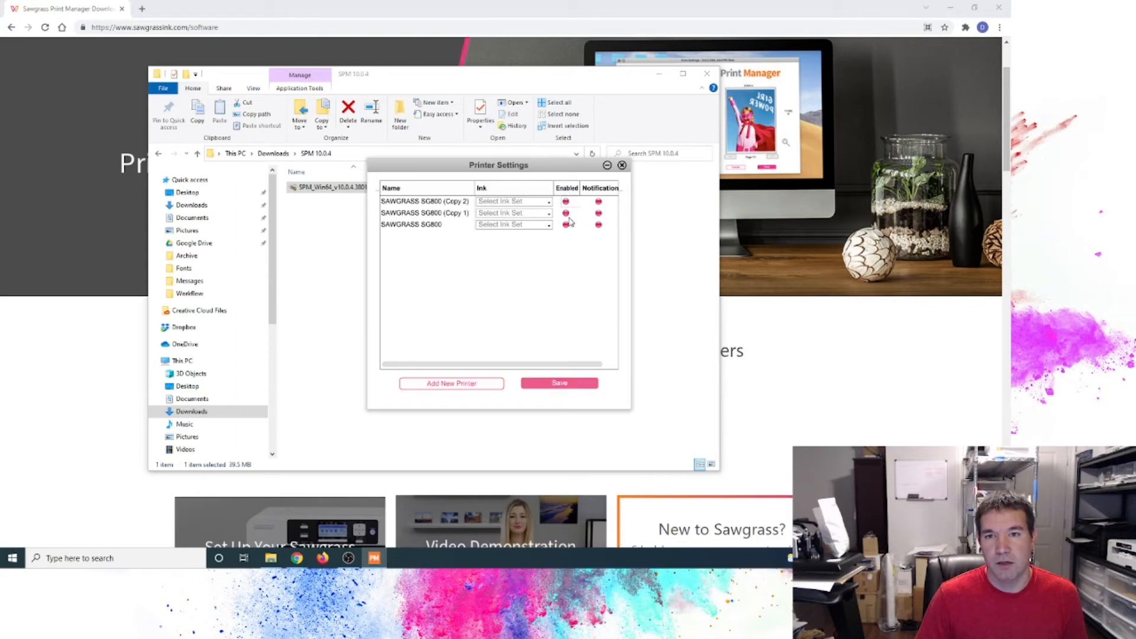
mouse_move(451, 384)
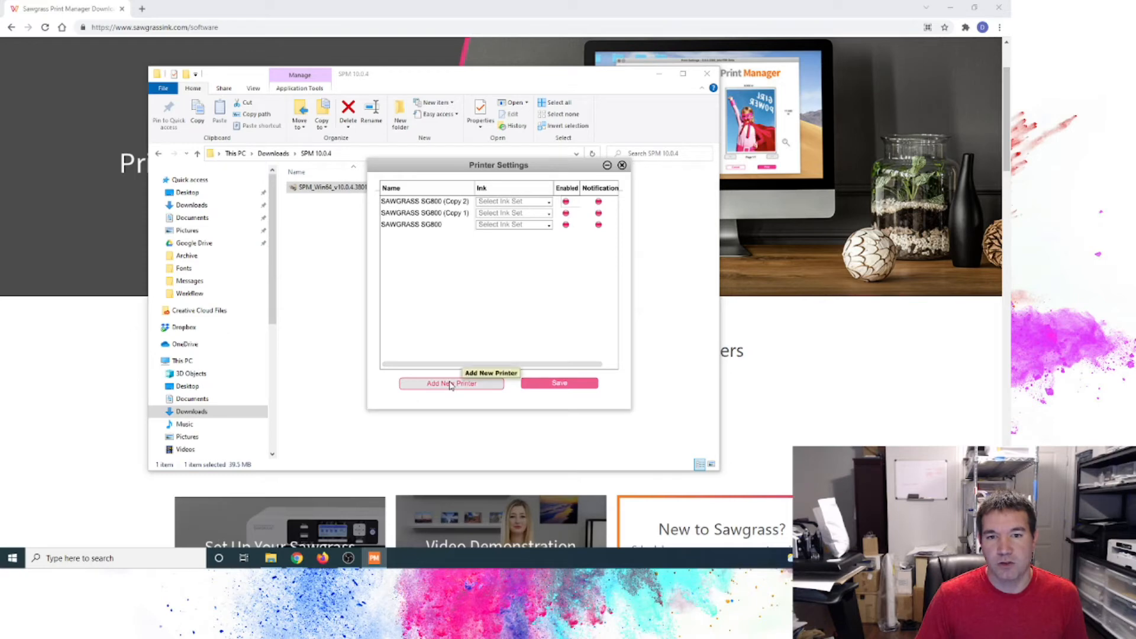
Add a new printer with model Sawgrass SG500 and SubliJet-UHD ink
click(451, 383)
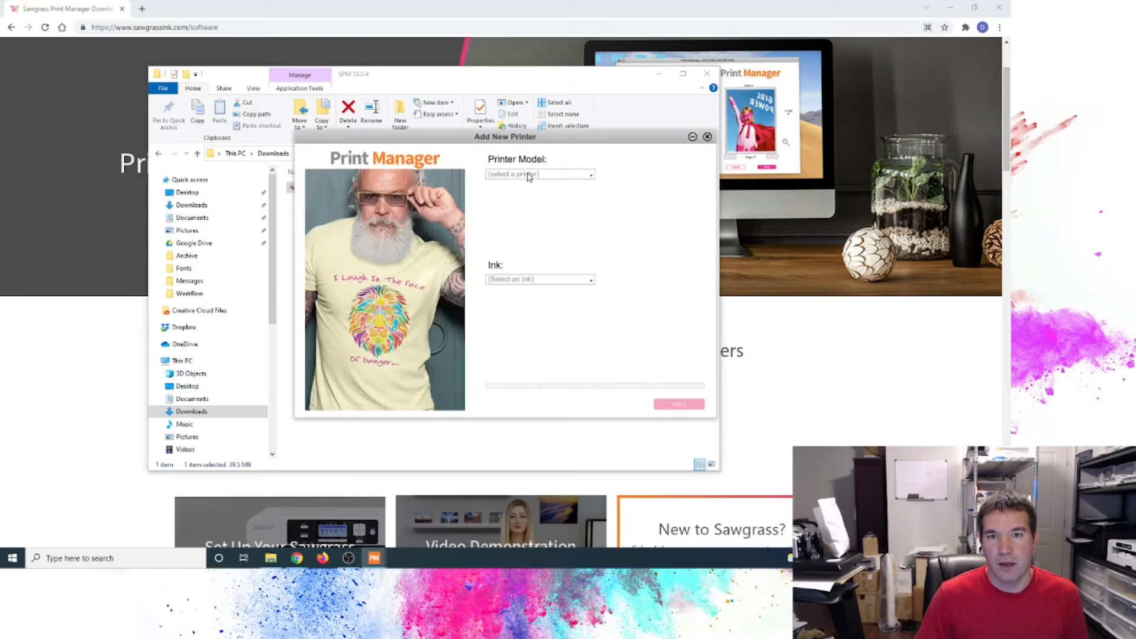
mouse_move(592, 180)
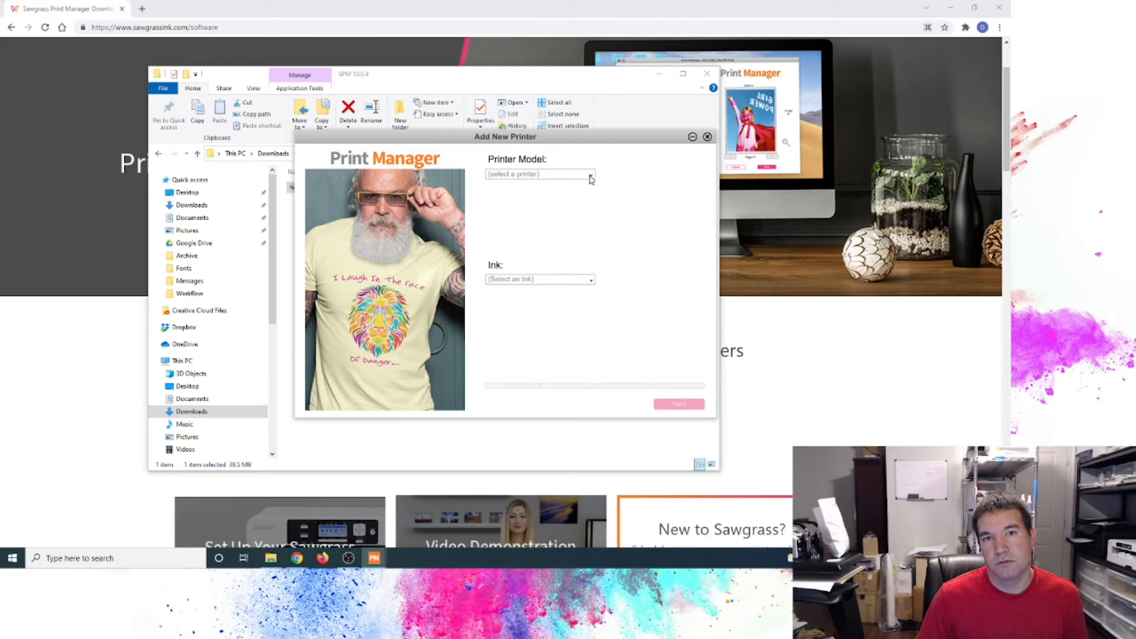
mouse_move(590, 177)
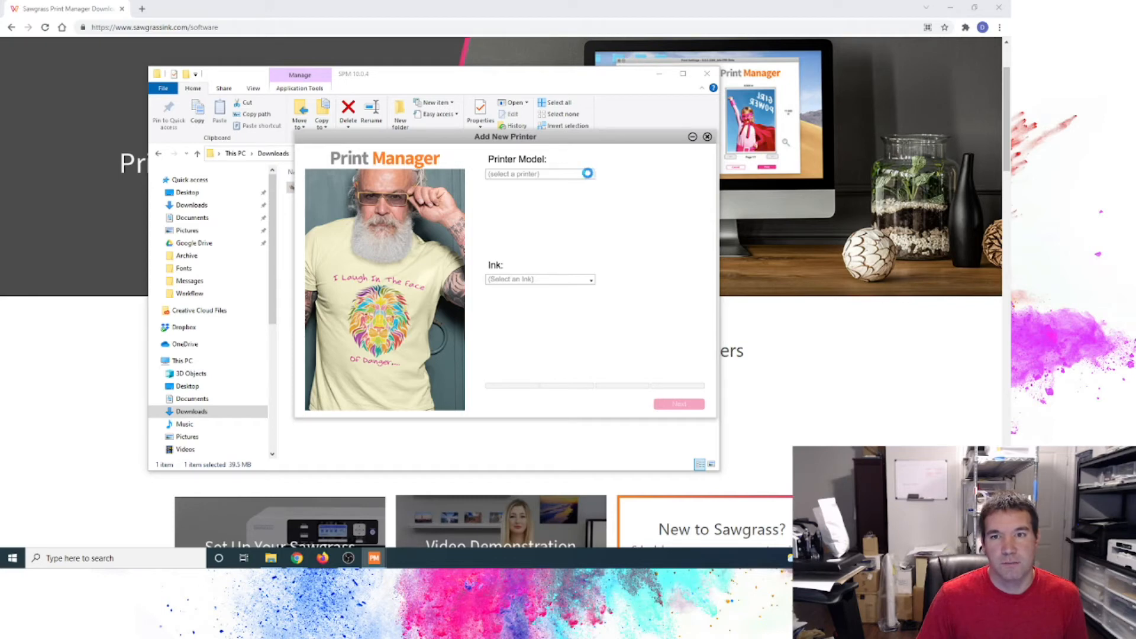
click(587, 173)
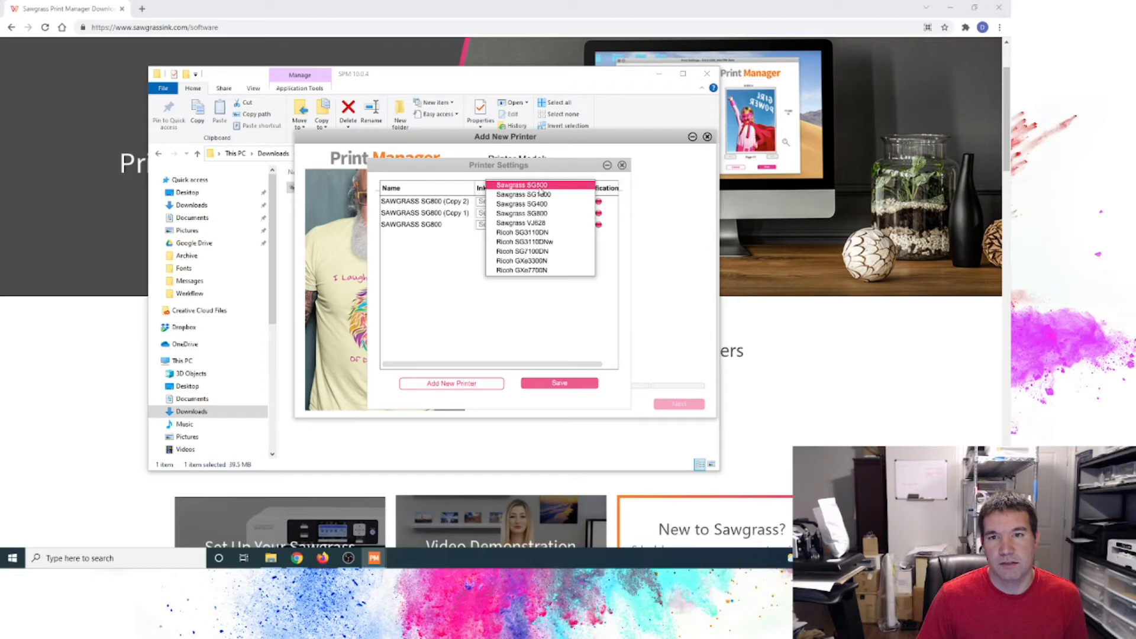
click(520, 185)
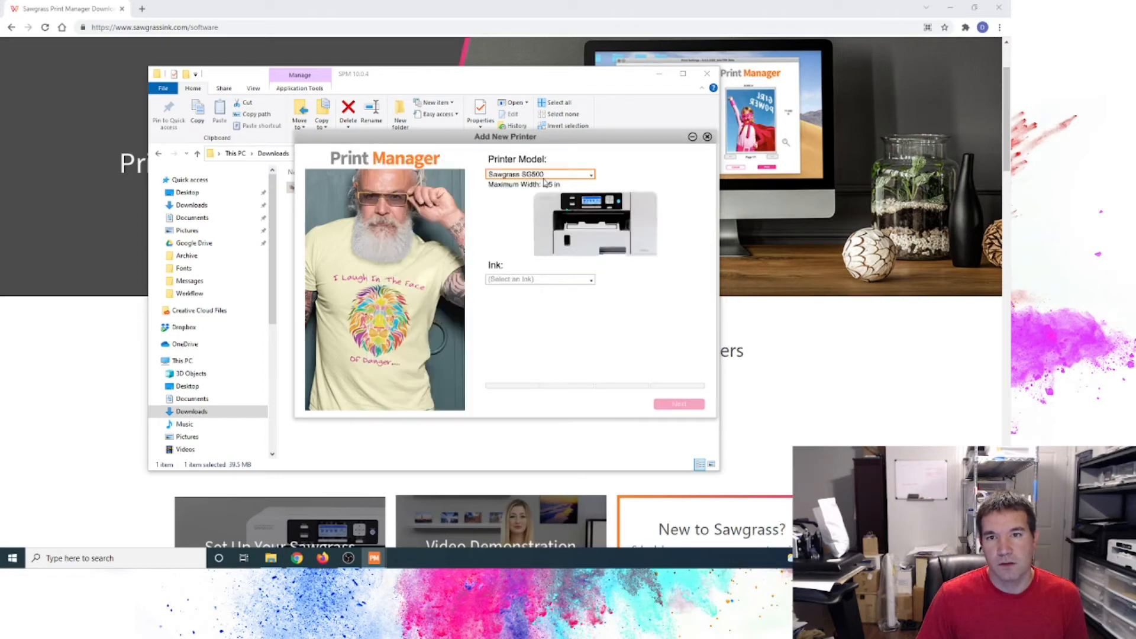
click(539, 279)
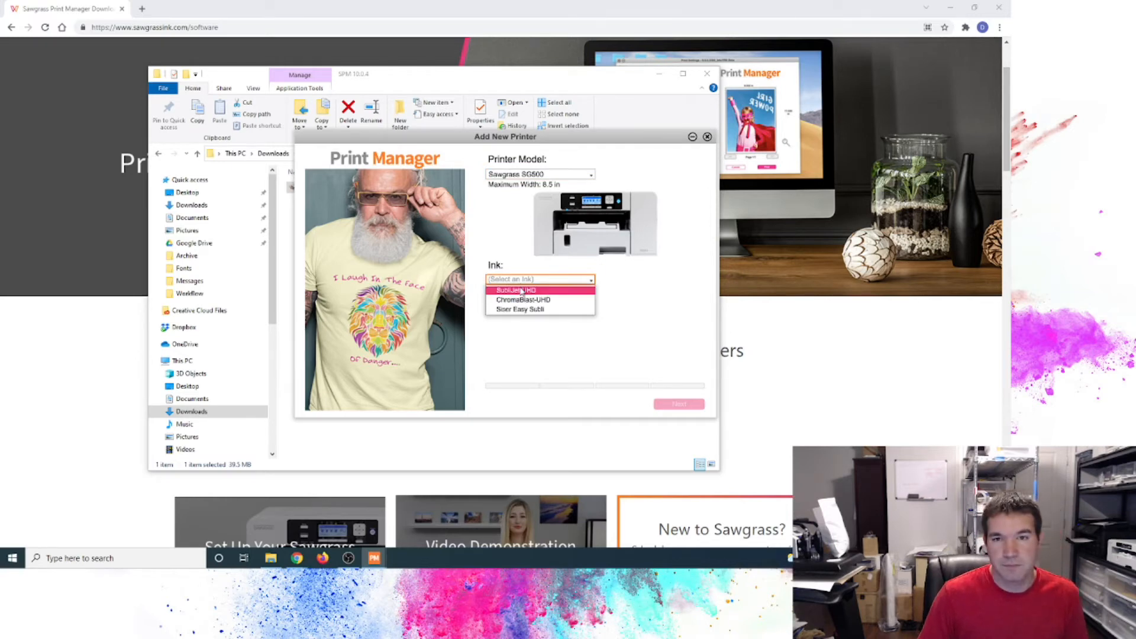
click(514, 290)
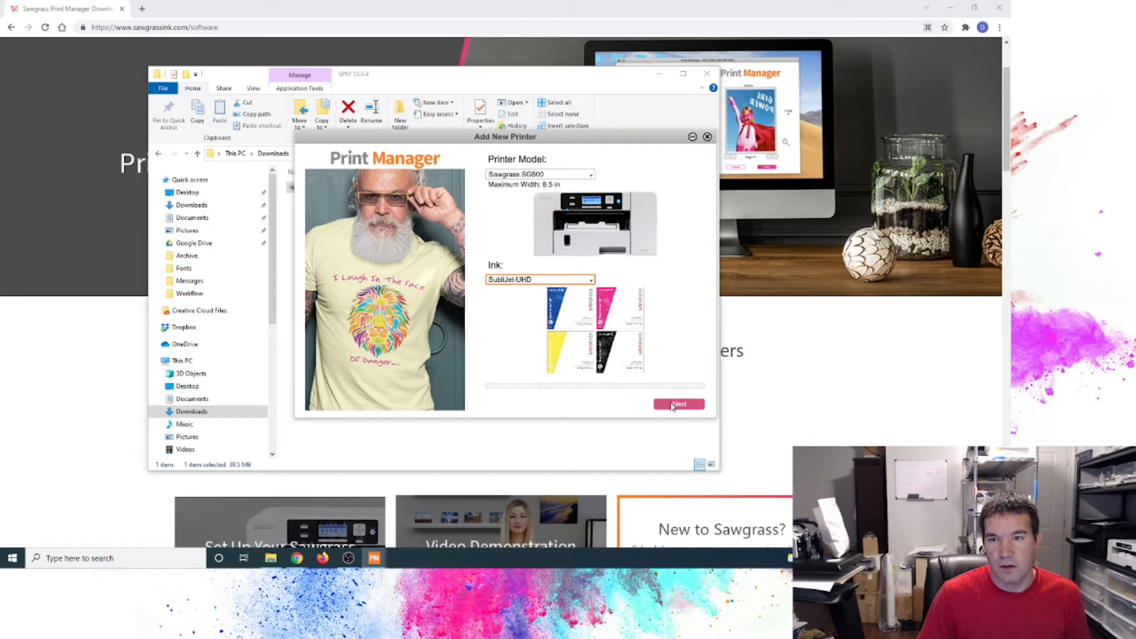
click(679, 404)
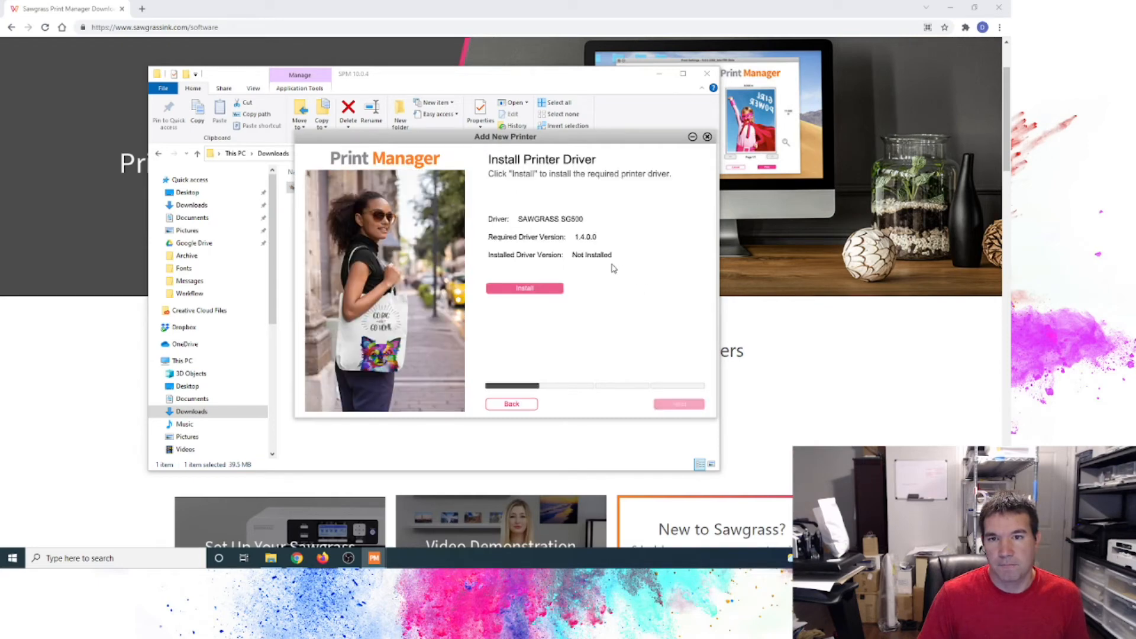
mouse_move(532, 225)
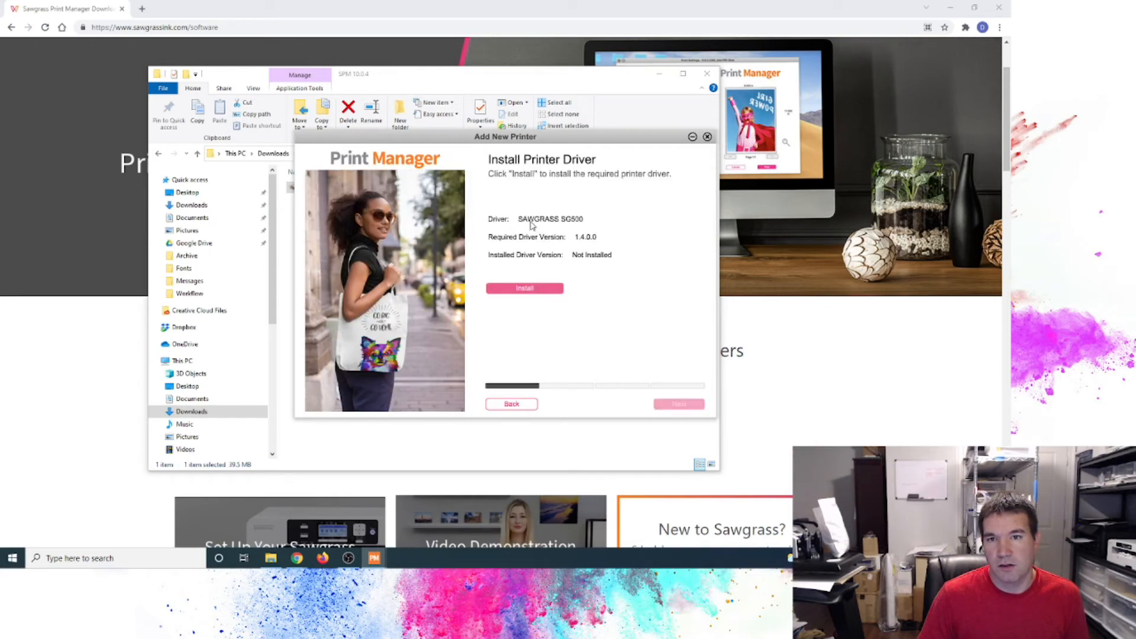
mouse_move(587, 246)
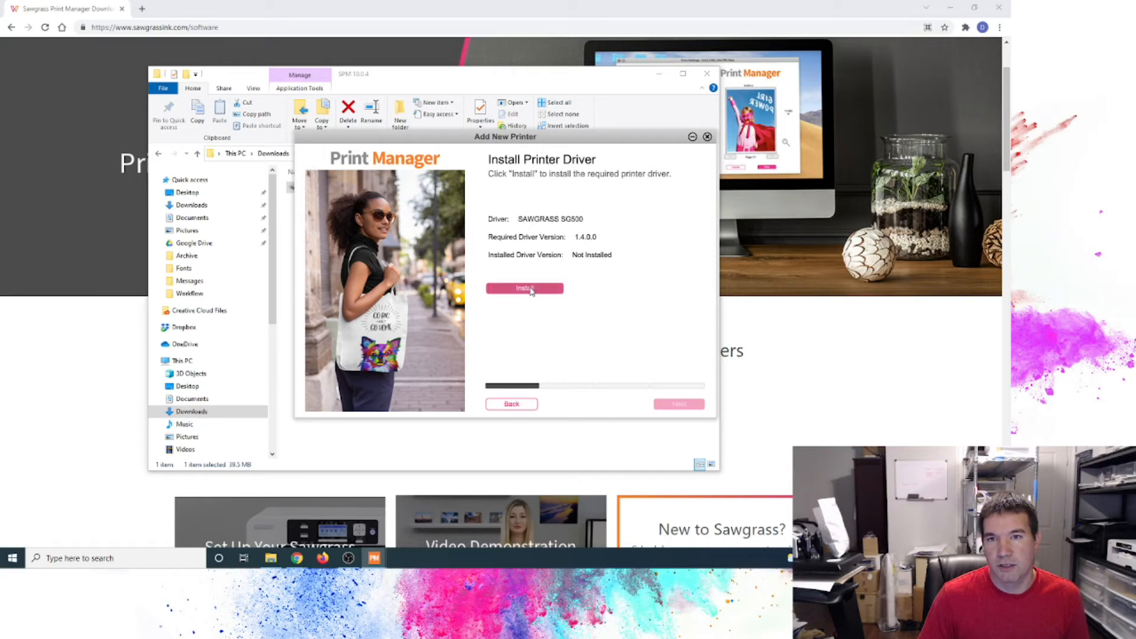
mouse_move(551, 323)
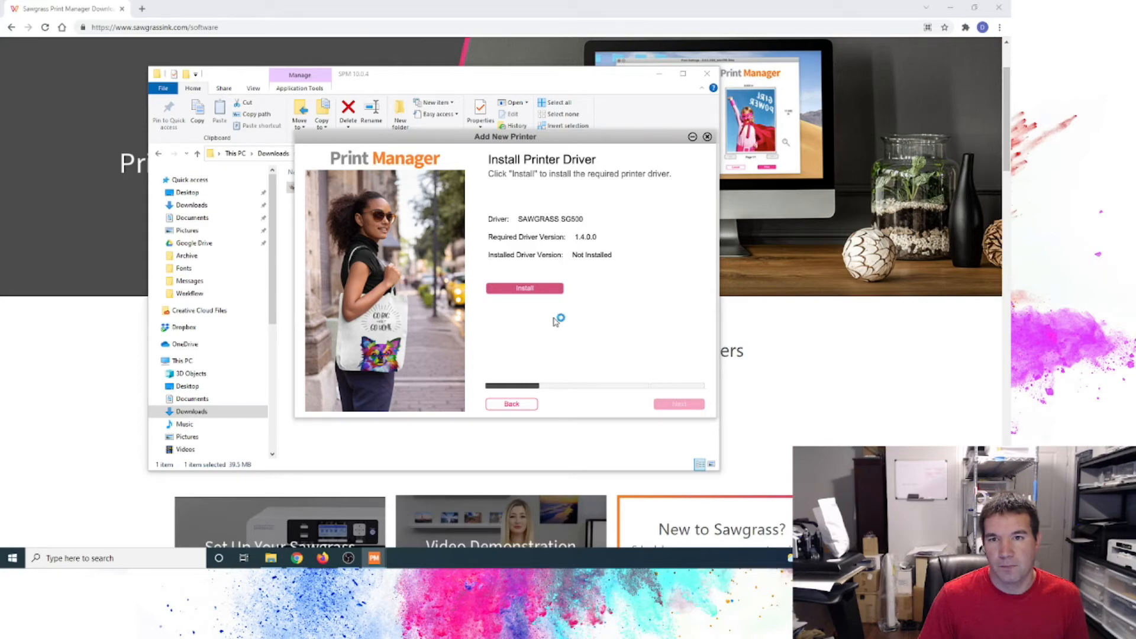
Install the SAWGRASS SG500 driver 1.4.0.0 and approve it in Windows Security
click(524, 287)
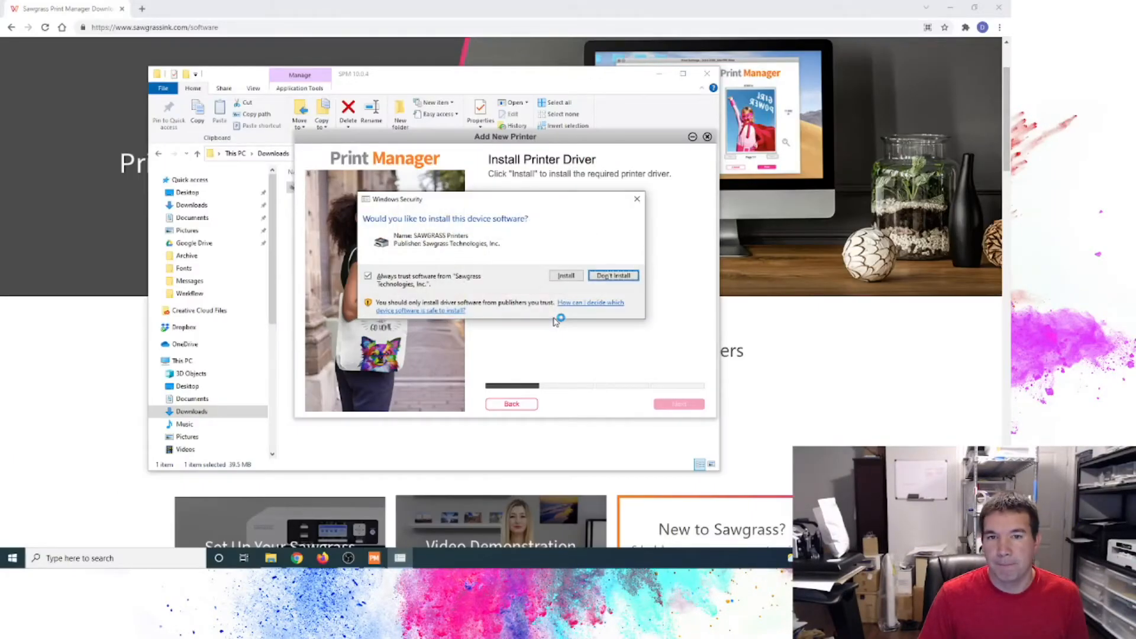
click(566, 275)
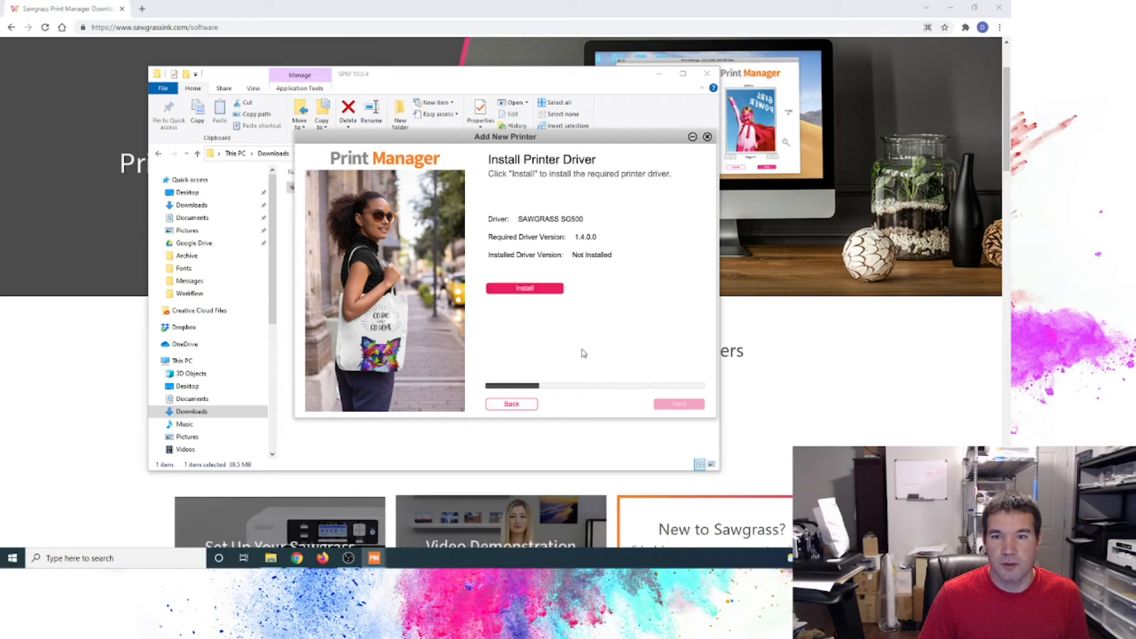
click(524, 288)
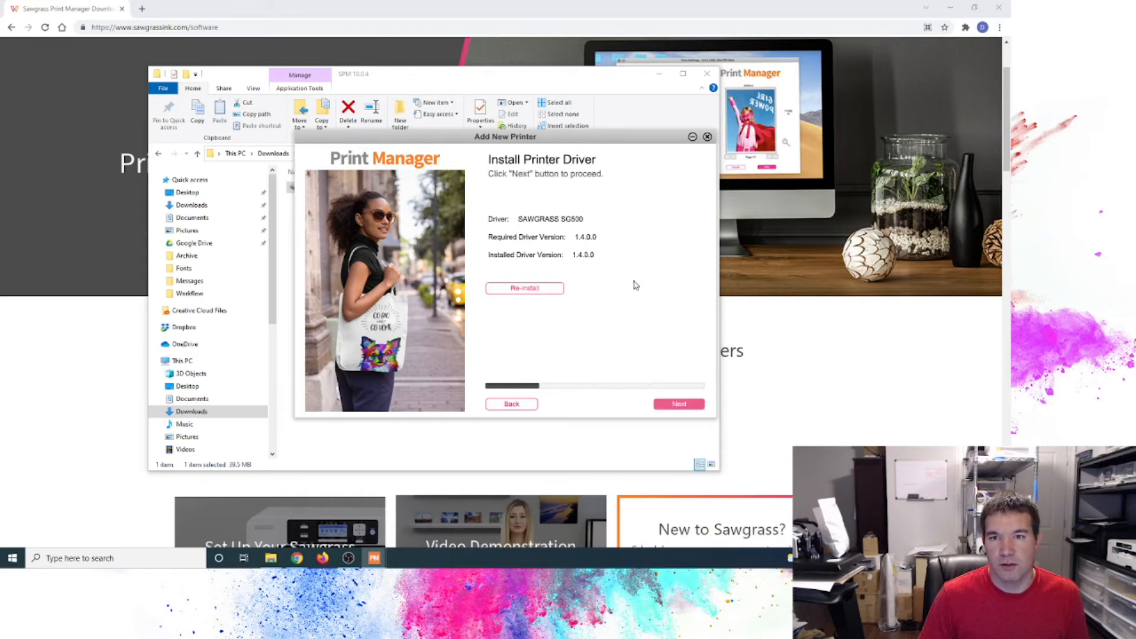
click(678, 403)
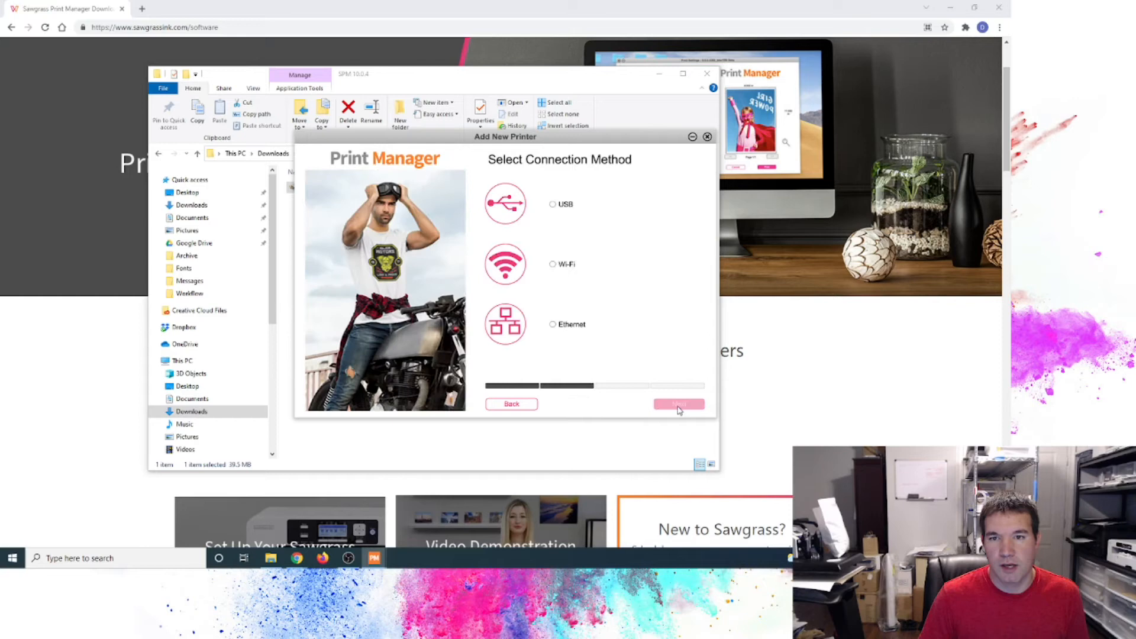
Set the printer connection method to USB after briefly ticking Ethernet
click(553, 264)
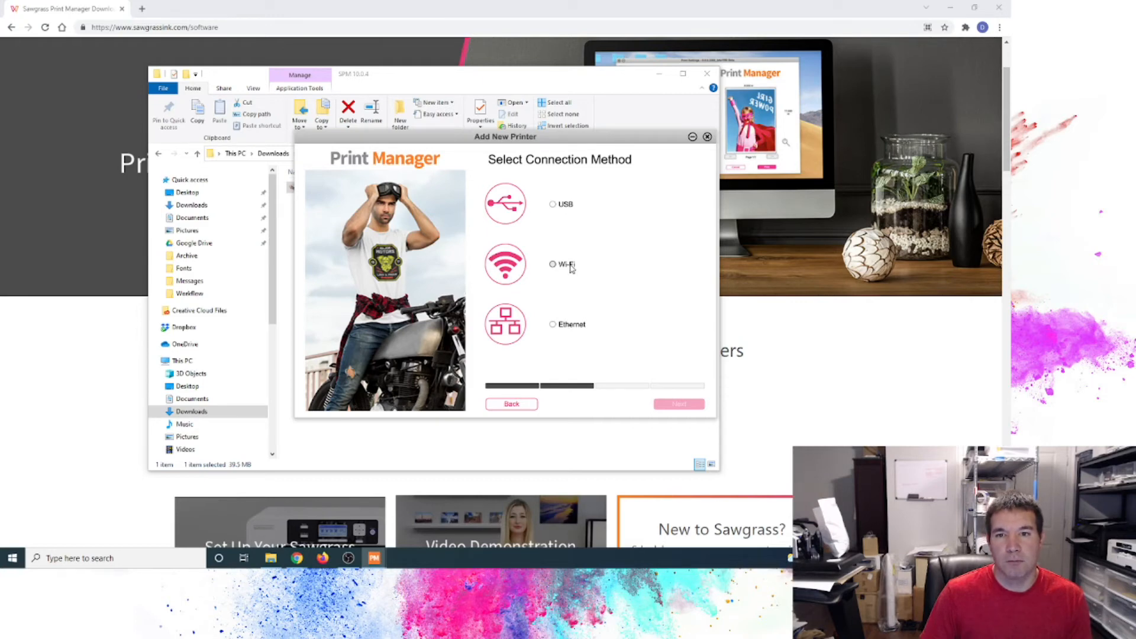
mouse_move(573, 261)
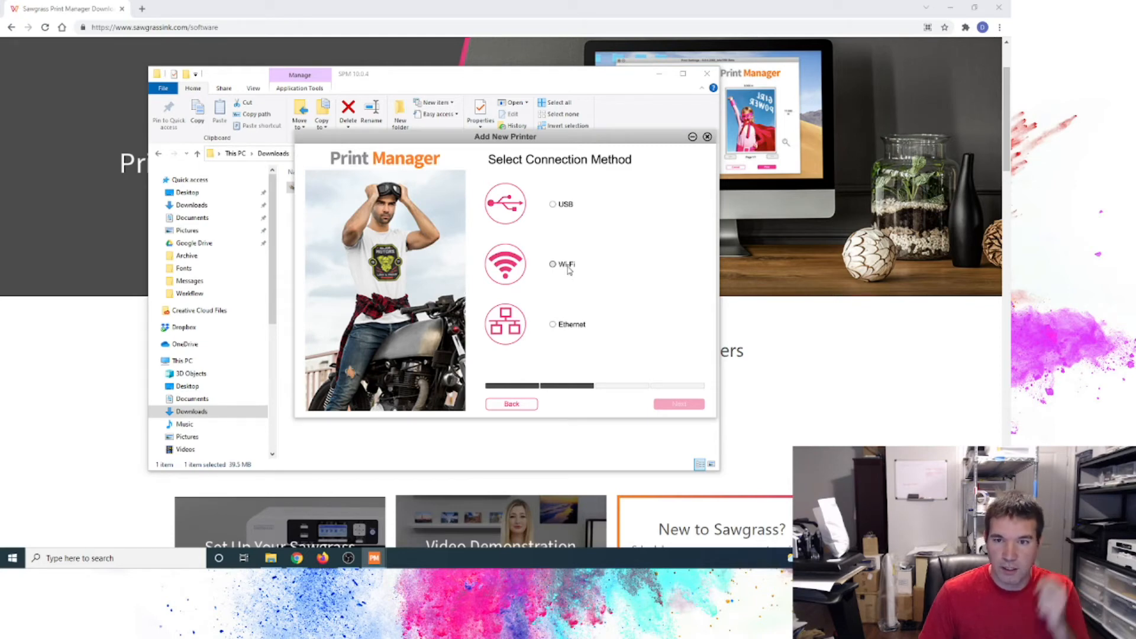
mouse_move(570, 328)
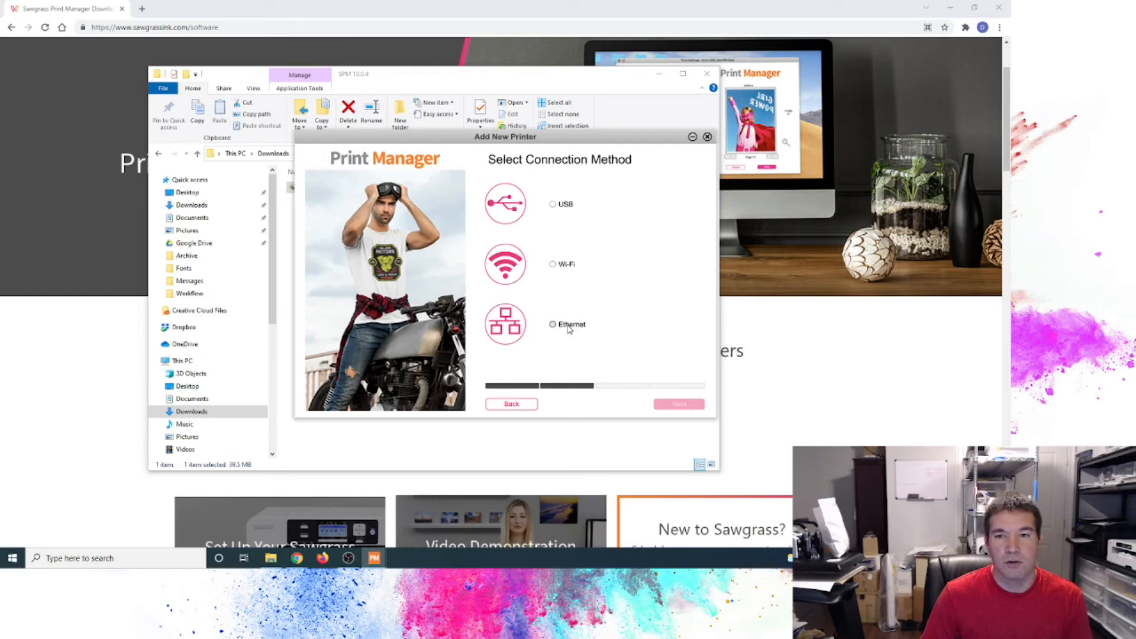
click(553, 324)
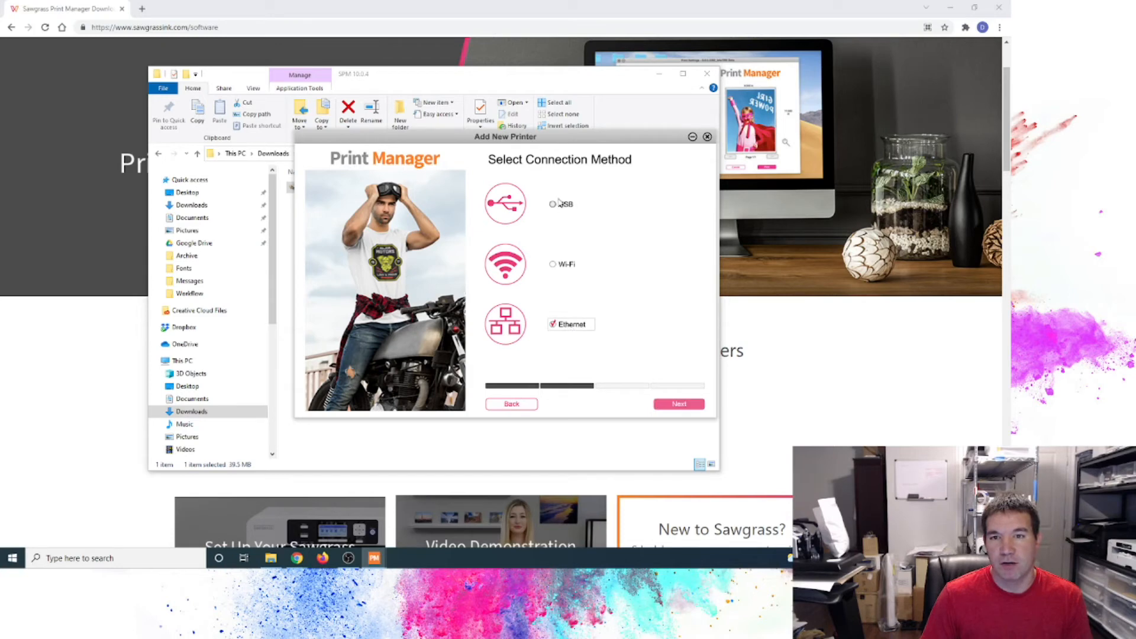
click(555, 204)
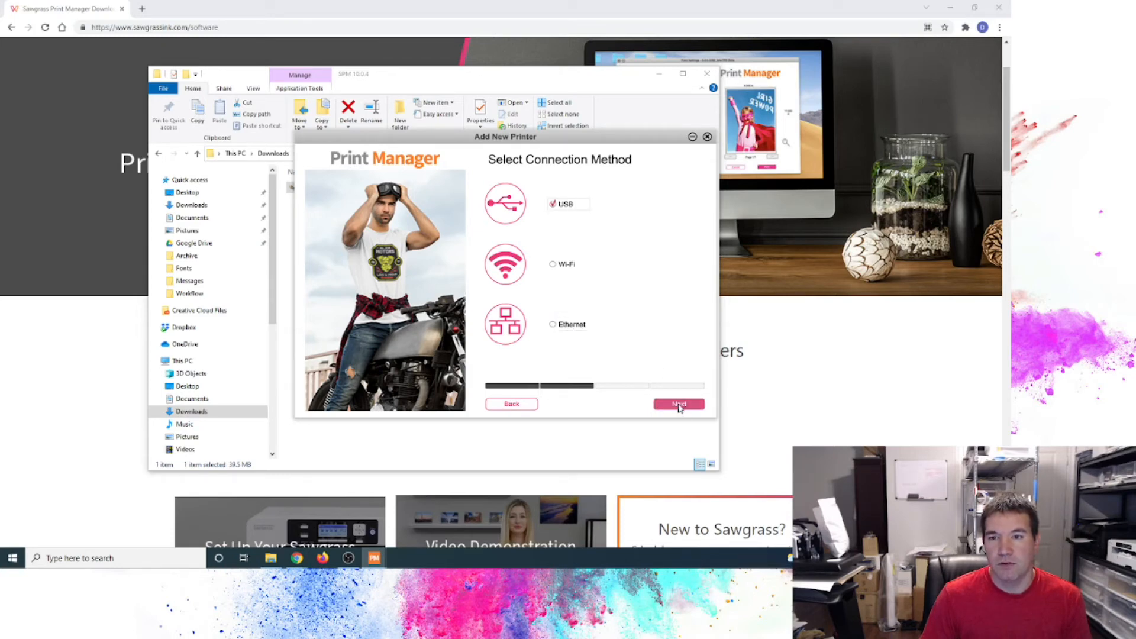
click(678, 403)
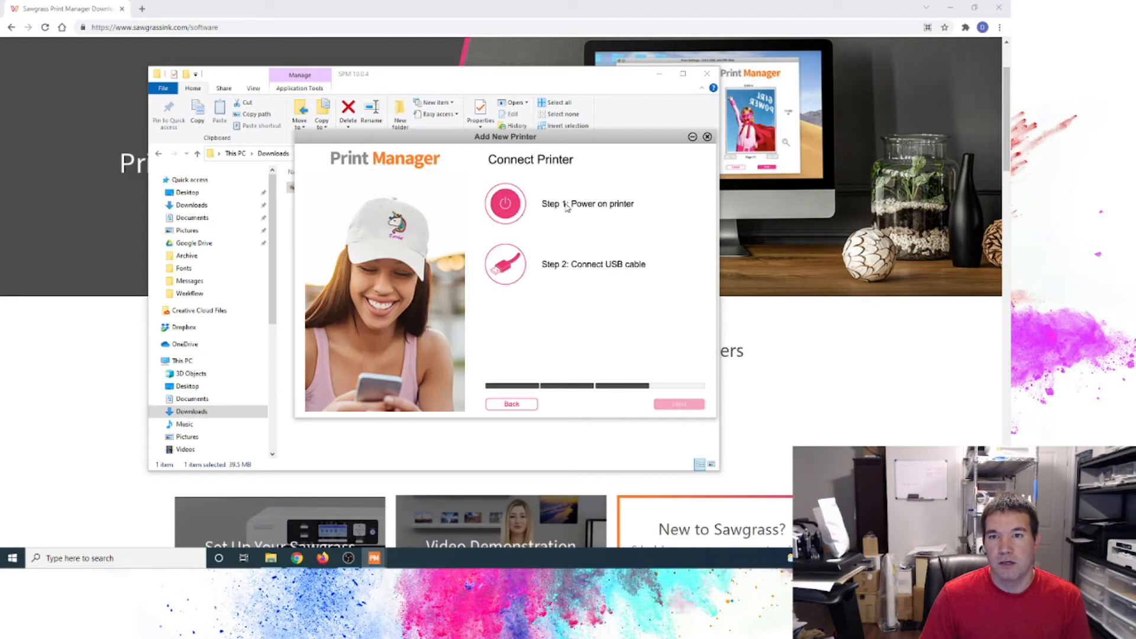
mouse_move(614, 271)
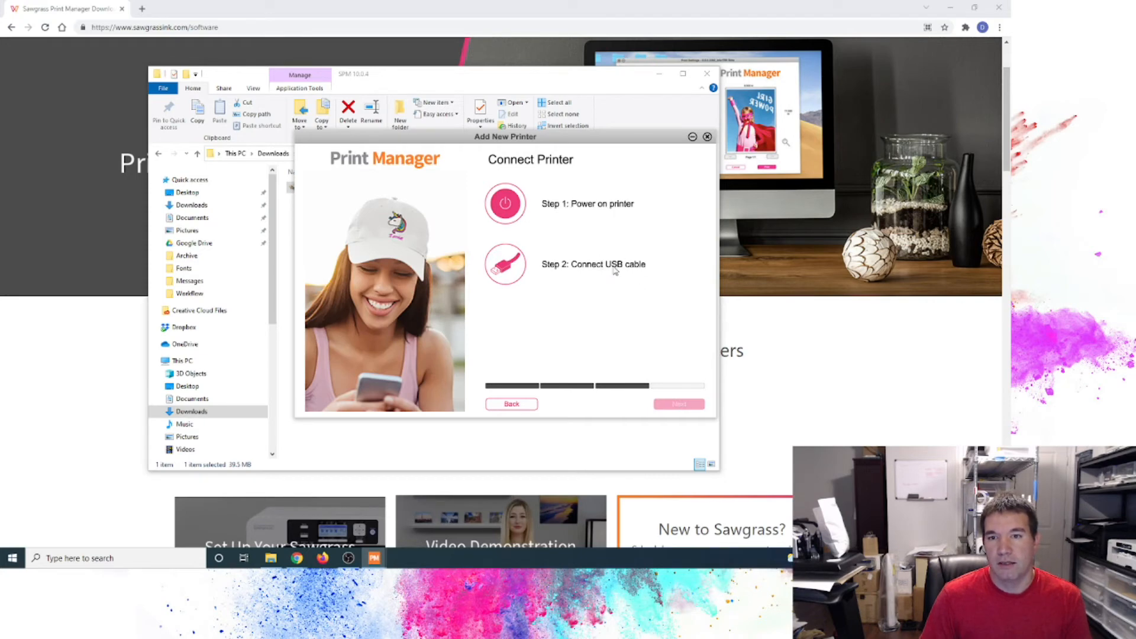
mouse_move(581, 213)
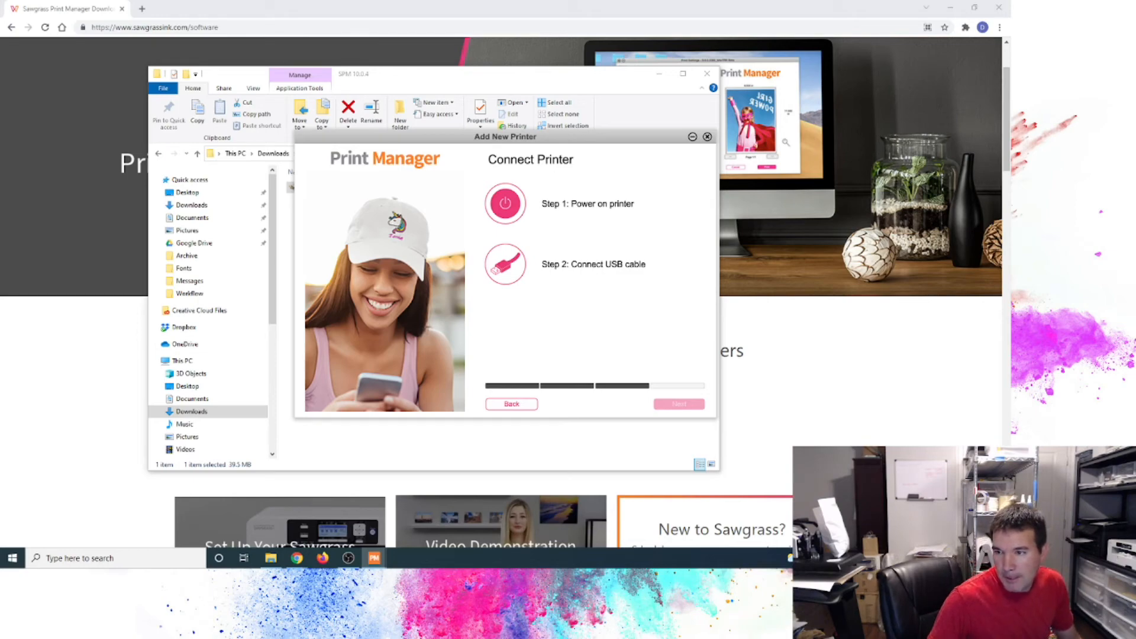
Continue past Connect Printer once the SG500 is powered on and USB-connected
click(678, 404)
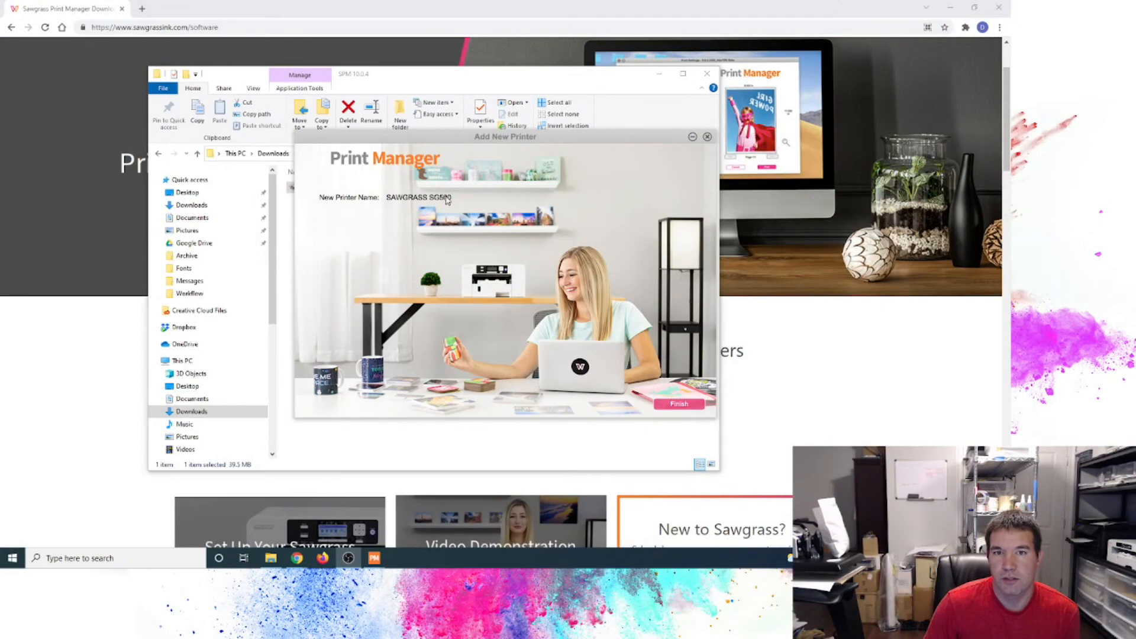
mouse_move(545, 354)
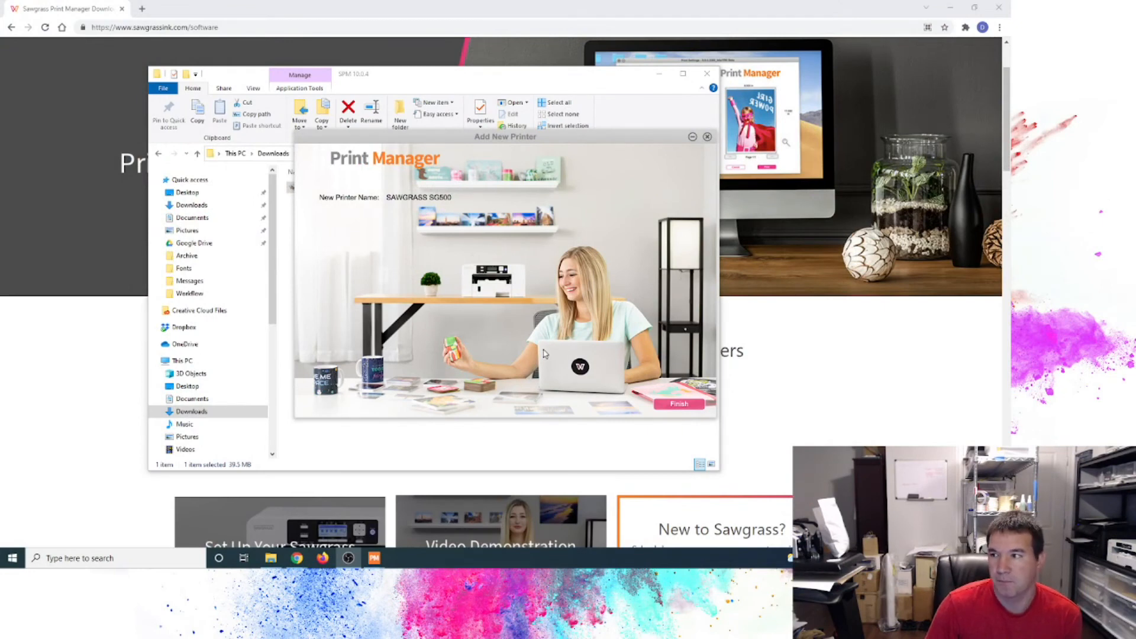
mouse_move(548, 424)
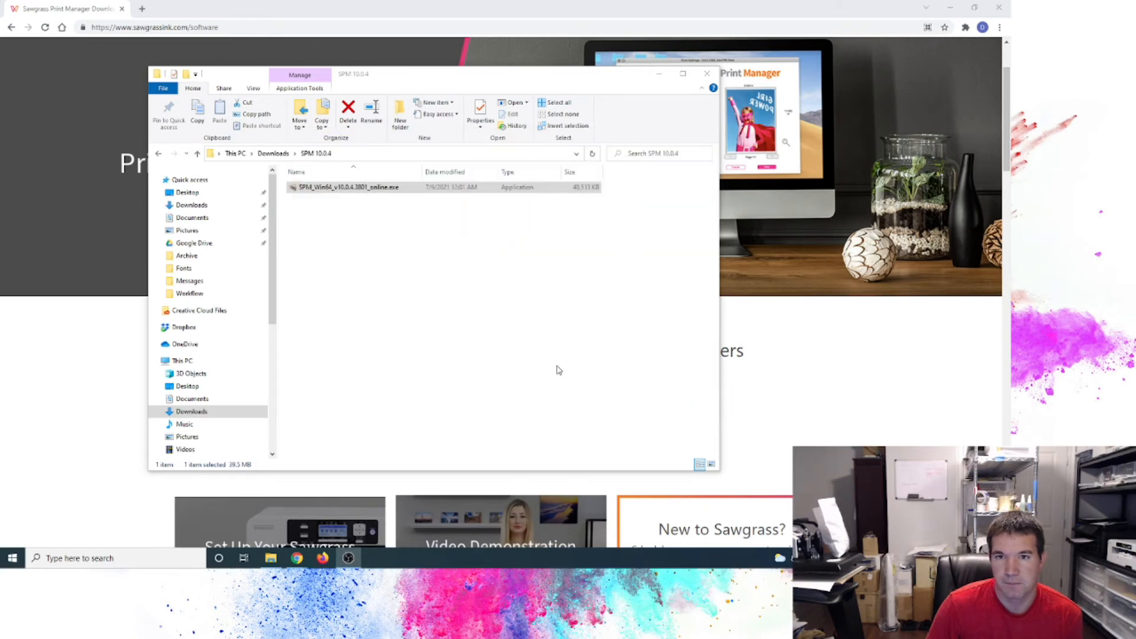
mouse_move(749, 429)
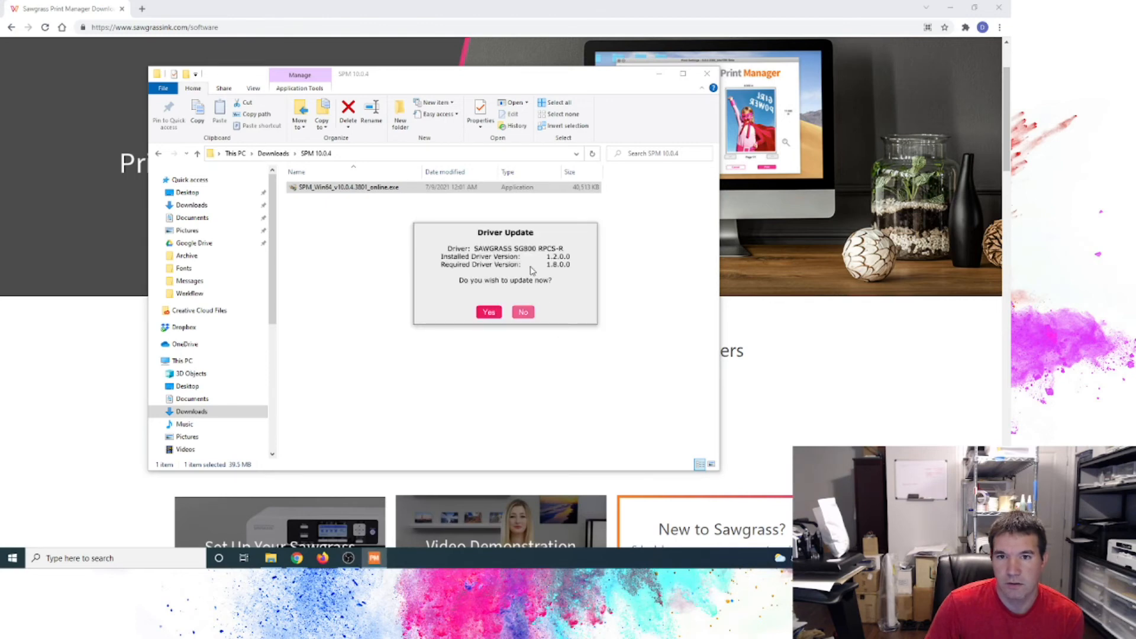
mouse_move(500, 267)
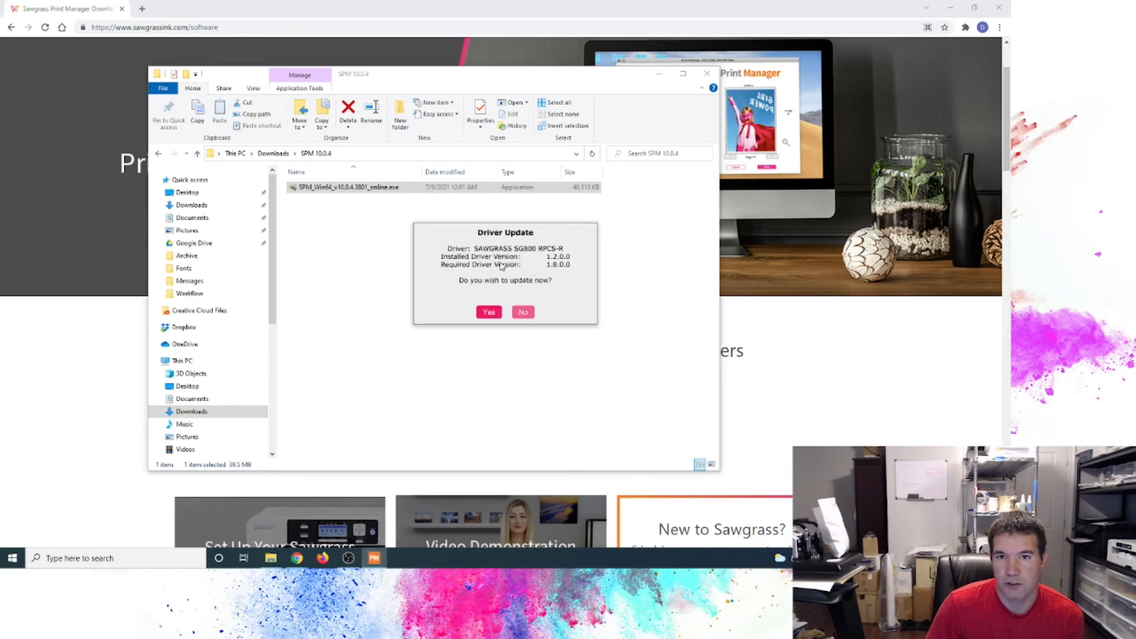
mouse_move(509, 275)
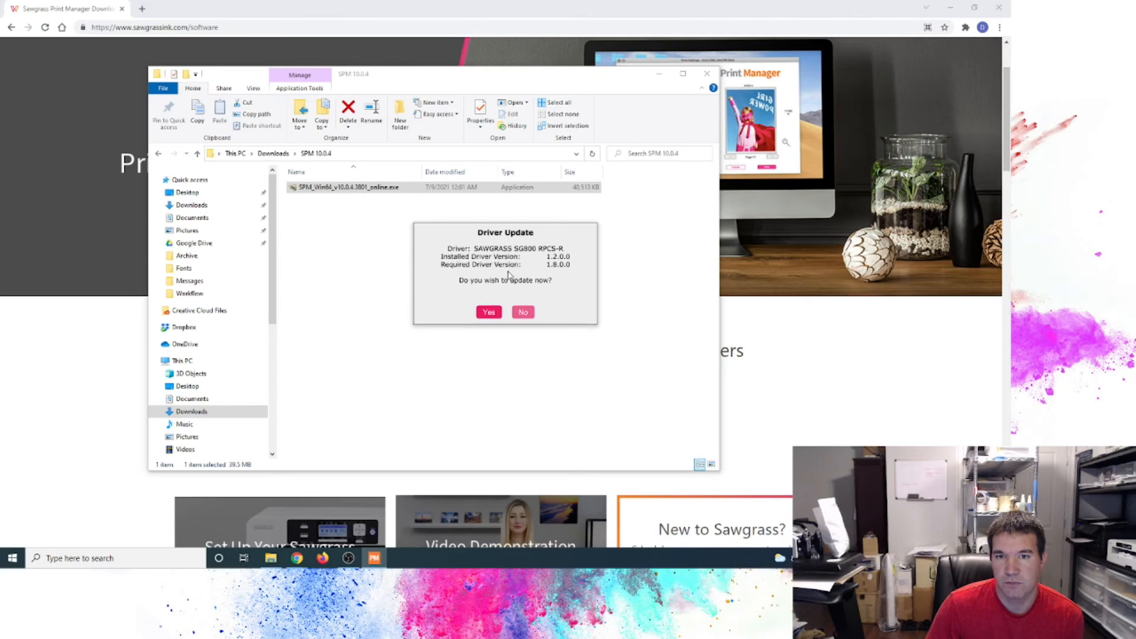
mouse_move(528, 254)
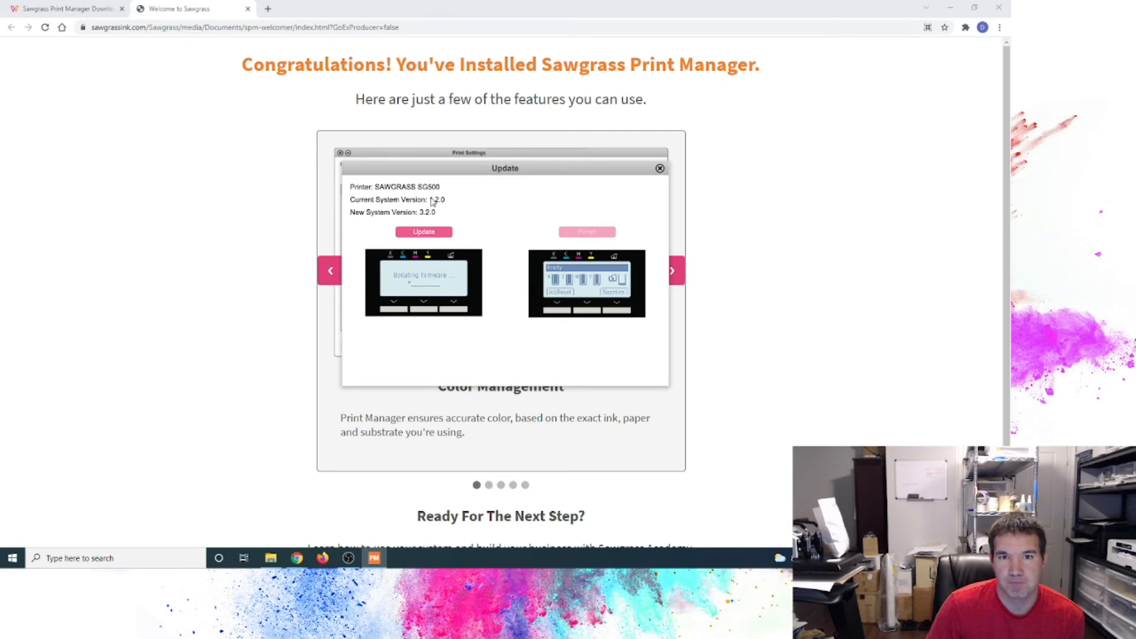
mouse_move(440, 192)
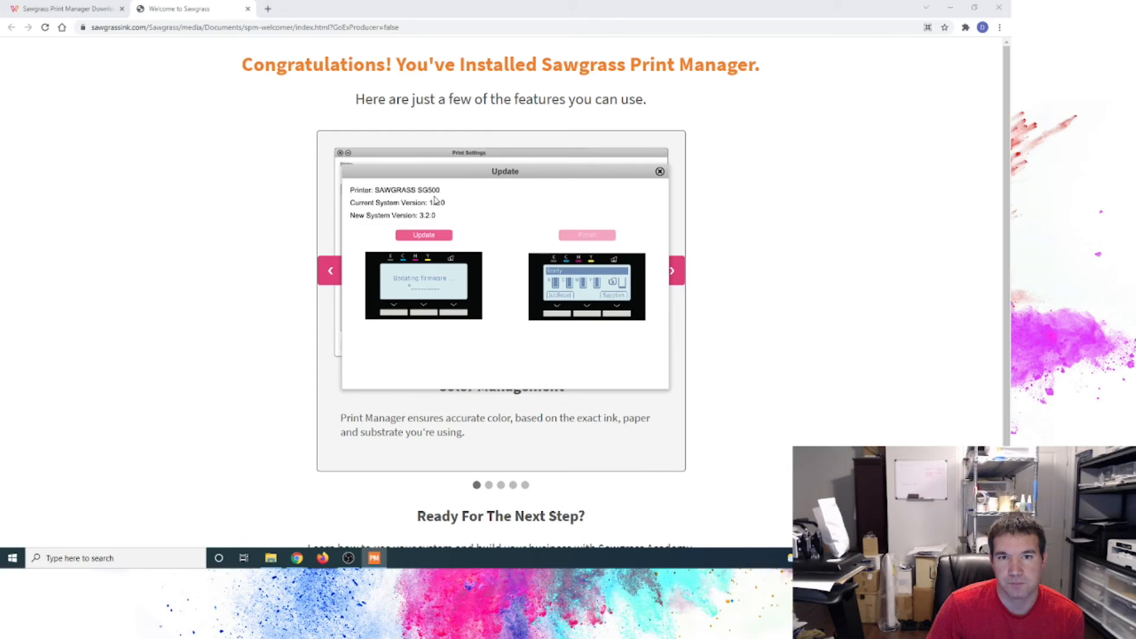
mouse_move(372, 210)
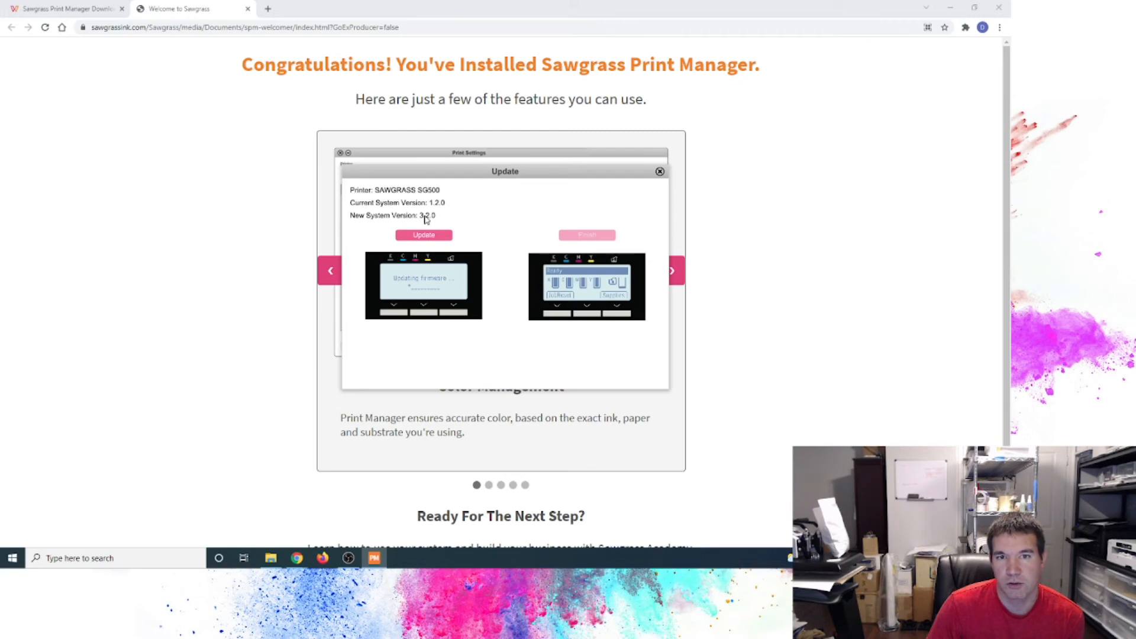
mouse_move(439, 258)
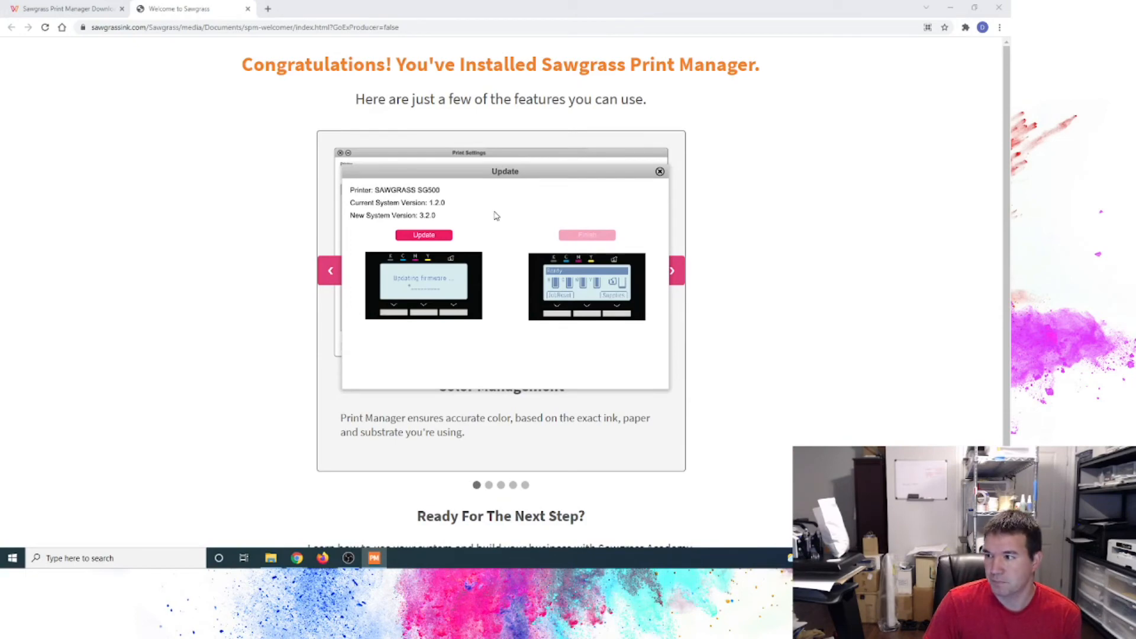
Start the SG500 firmware update to version 3.2.0
click(423, 235)
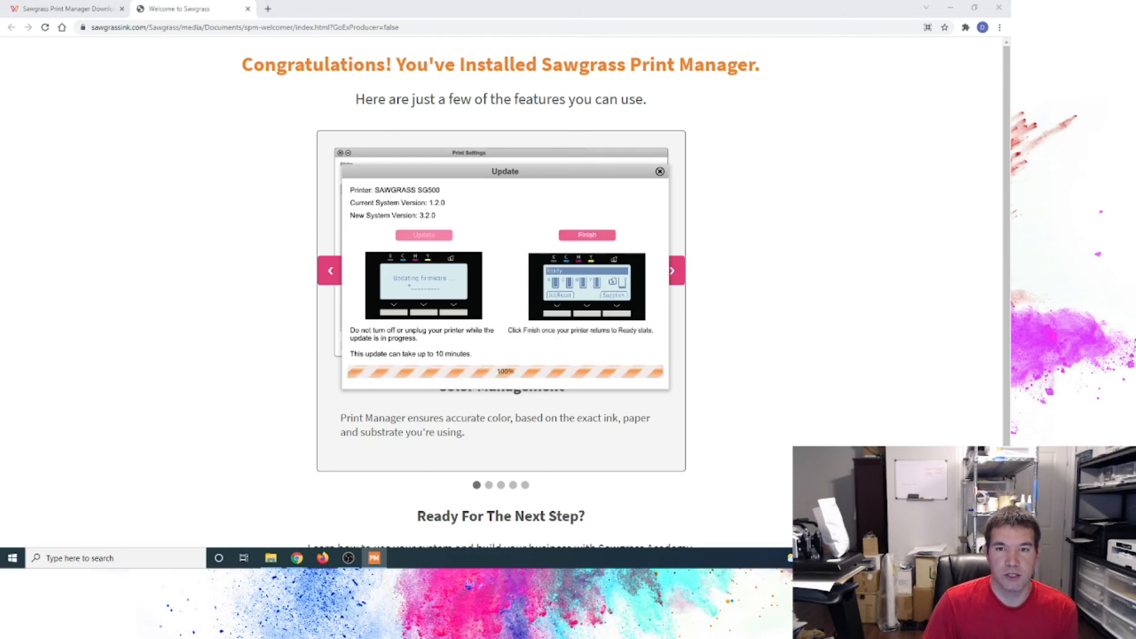
mouse_move(527, 338)
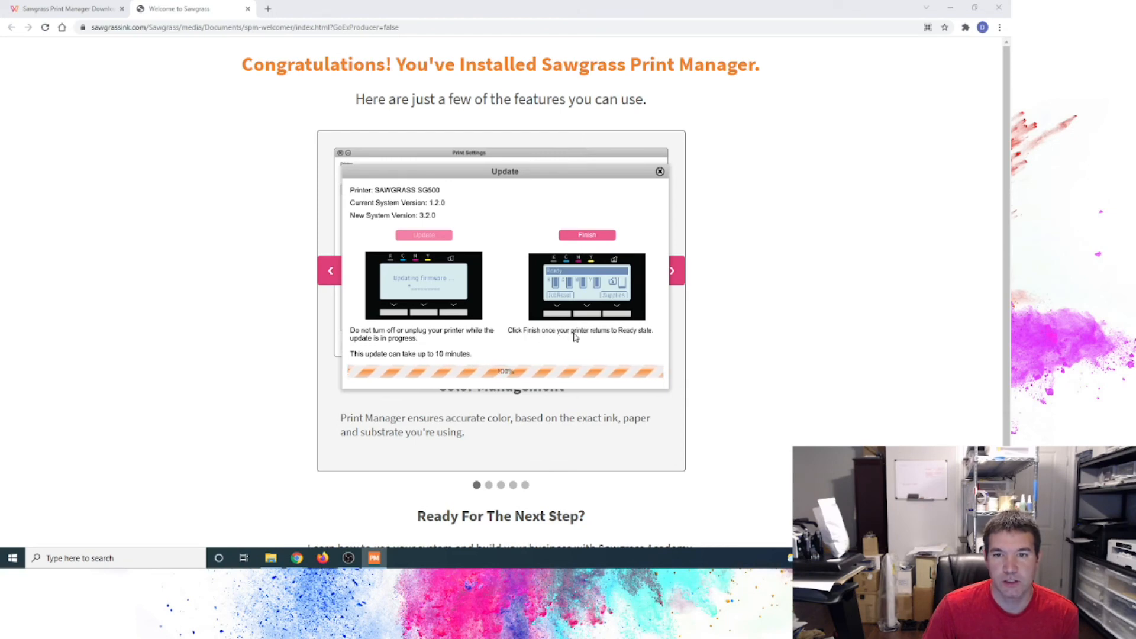
mouse_move(637, 339)
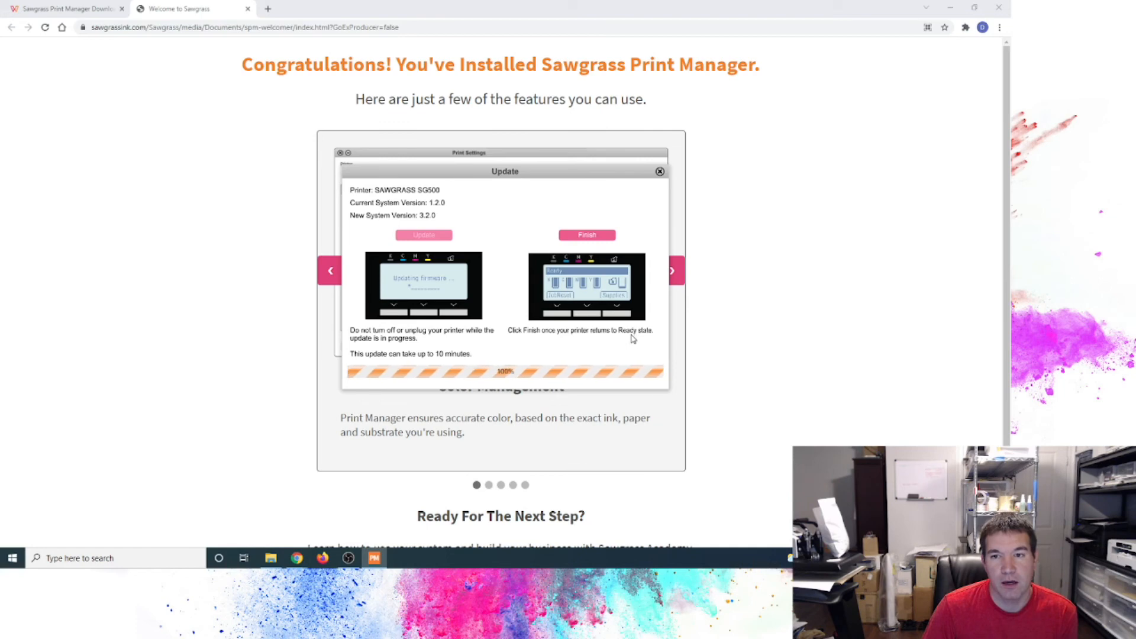
mouse_move(594, 330)
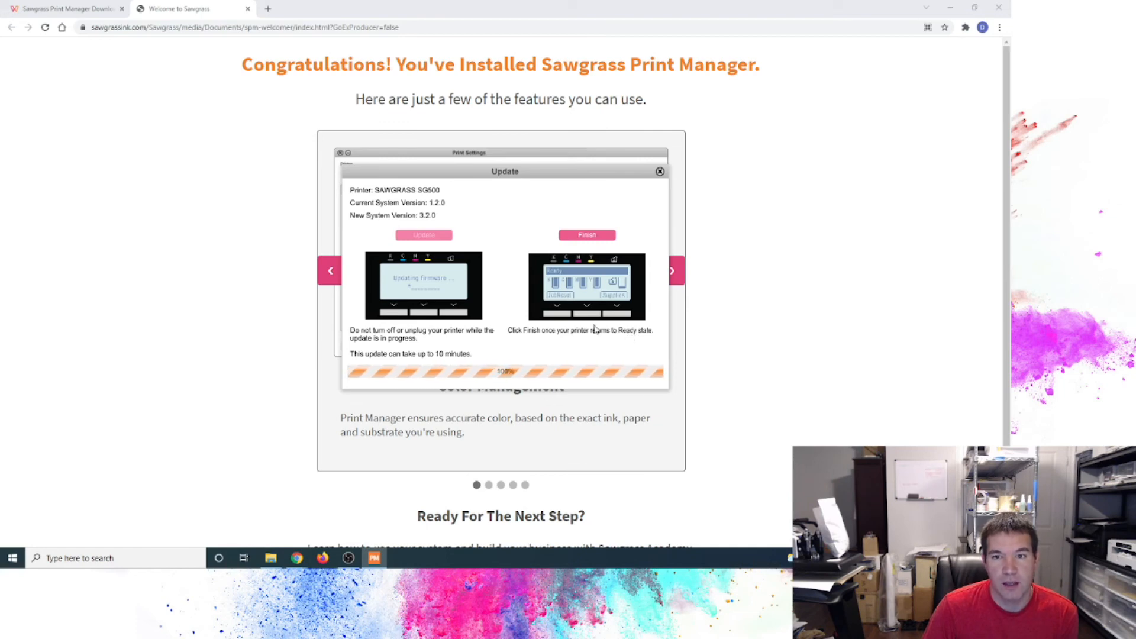
mouse_move(501, 237)
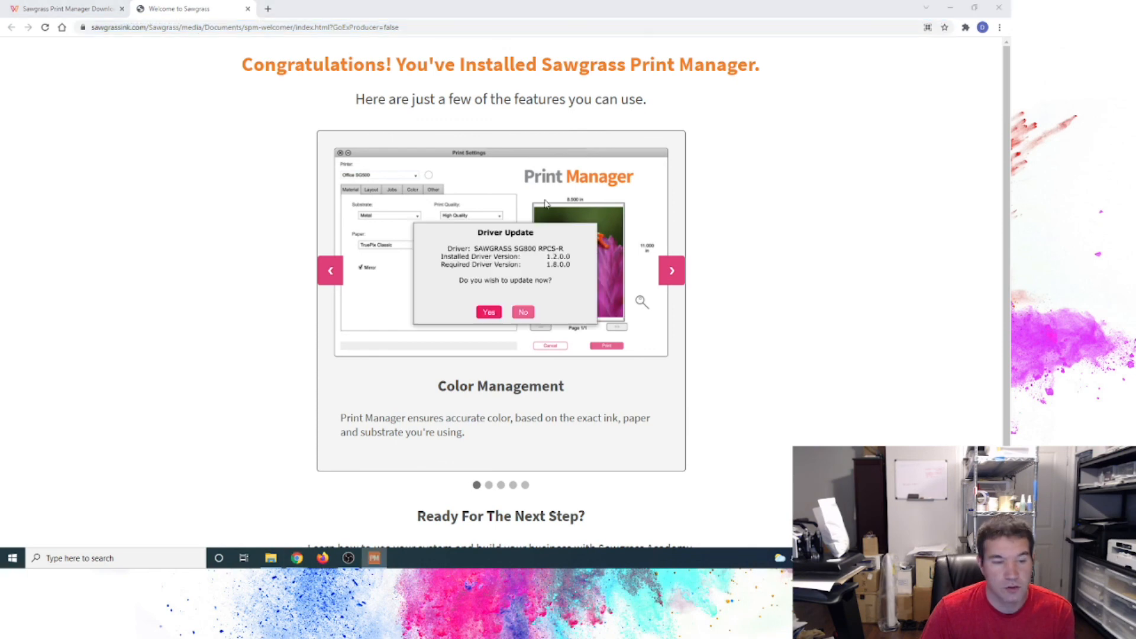
mouse_move(497, 272)
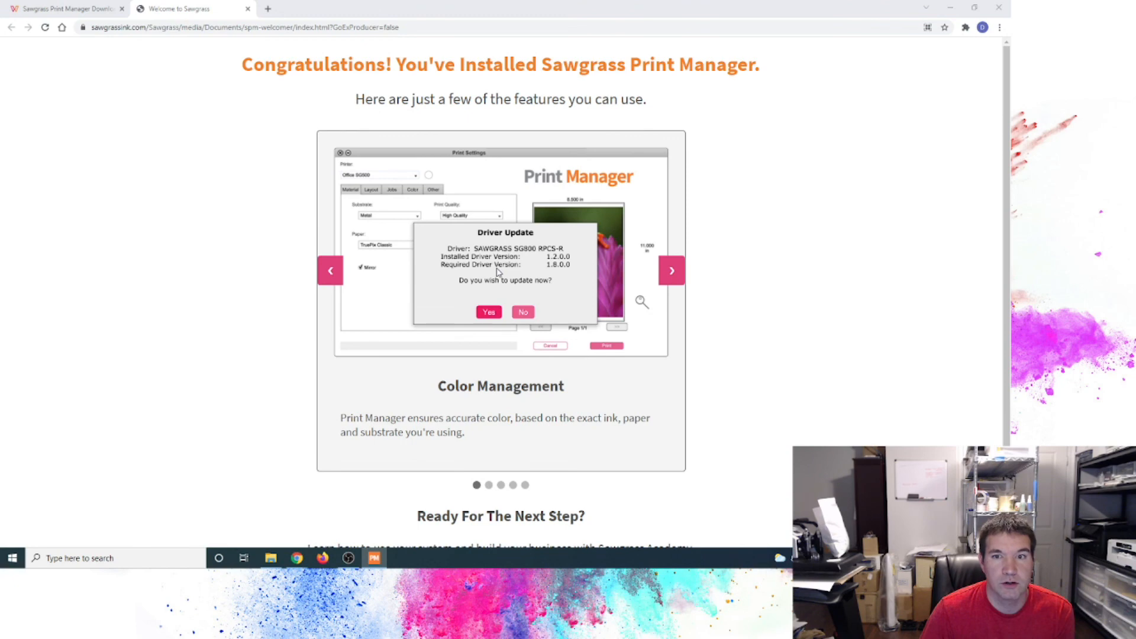
mouse_move(532, 257)
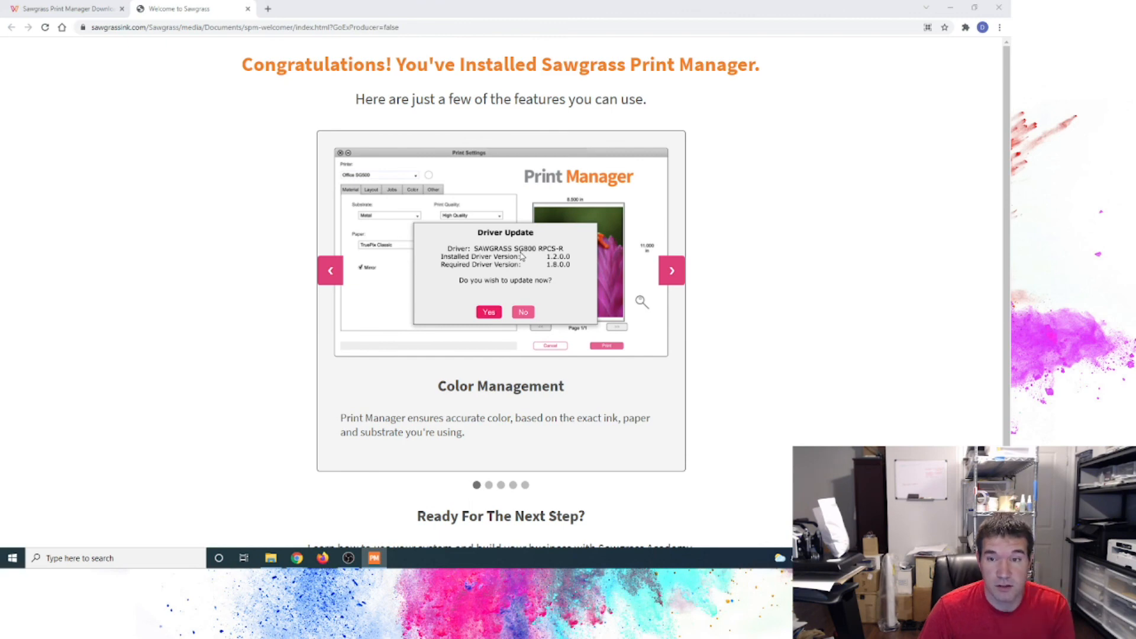
Respond to the Driver Update dialog so it closes
click(522, 312)
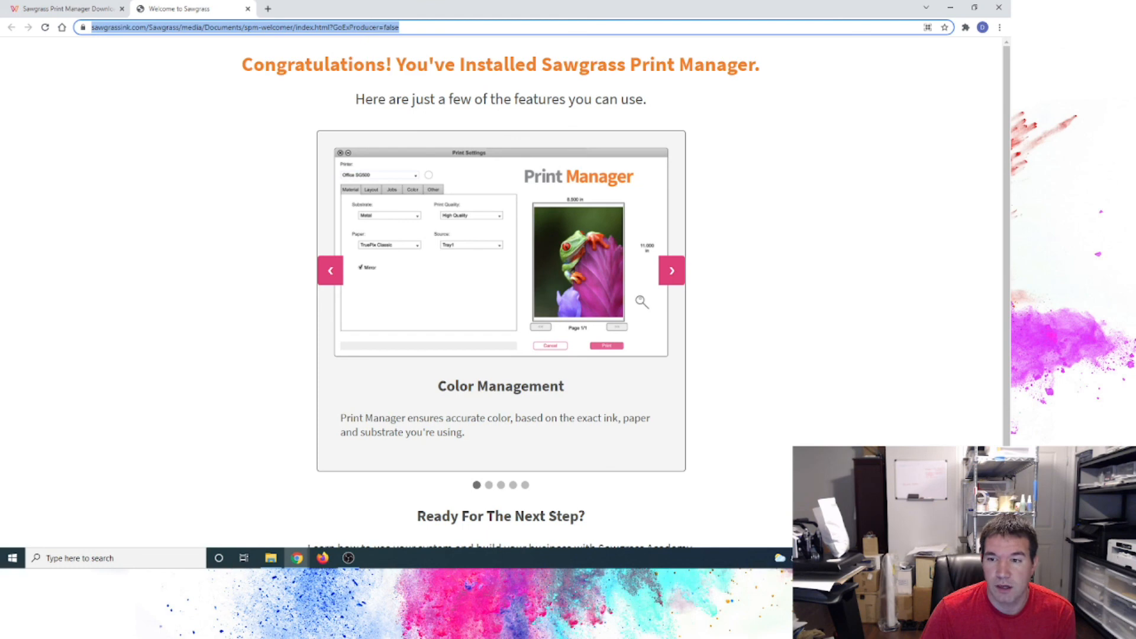
mouse_move(829, 333)
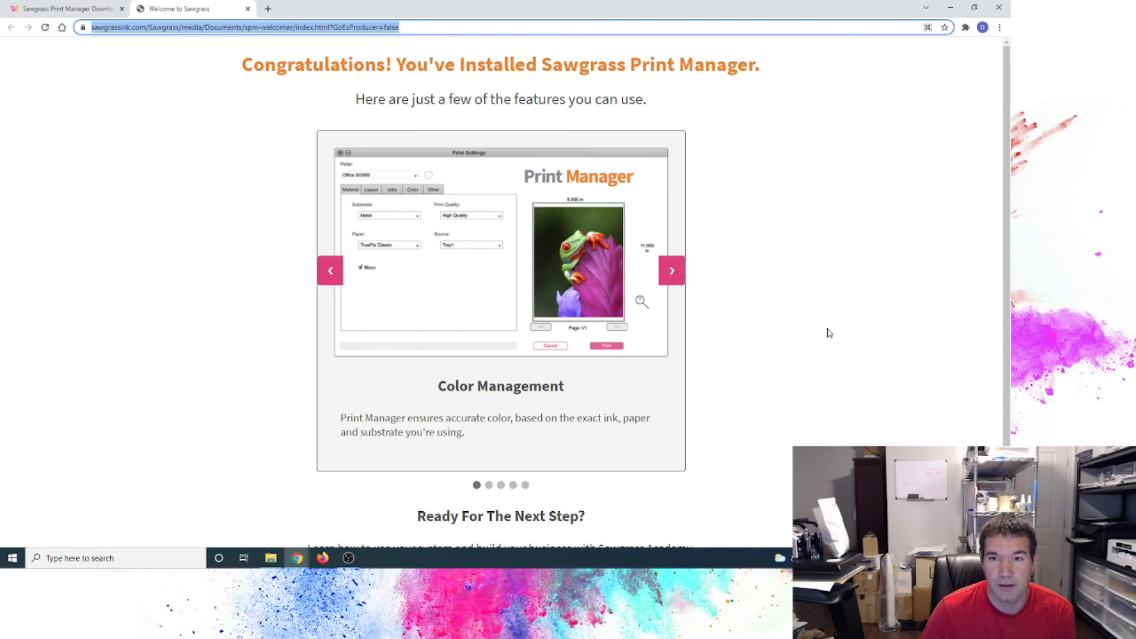